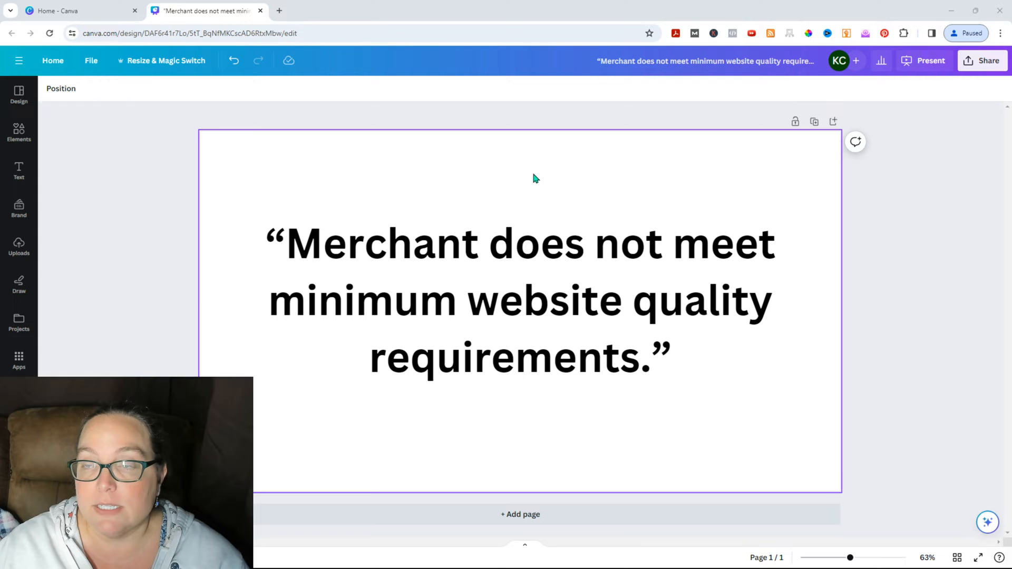
Step: Bring the Verified Merchant Program help article window in front of the Canva quote slide
{"action": "left_click", "coordinate": [534, 178]}
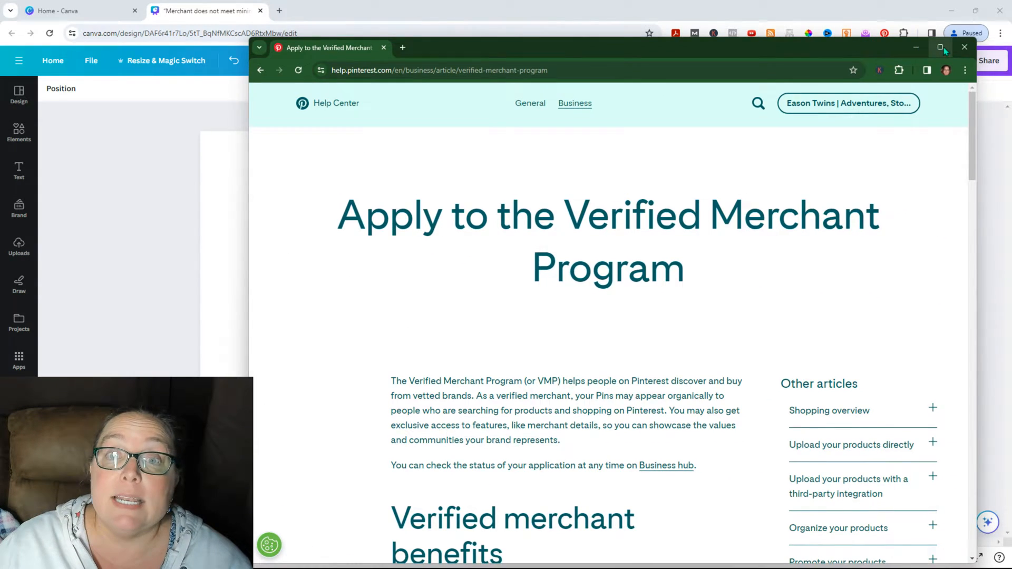
Step: Maximize the article and read the verified merchant benefits down to 'Check your eligibility'
{"action": "left_click", "coordinate": [943, 47]}
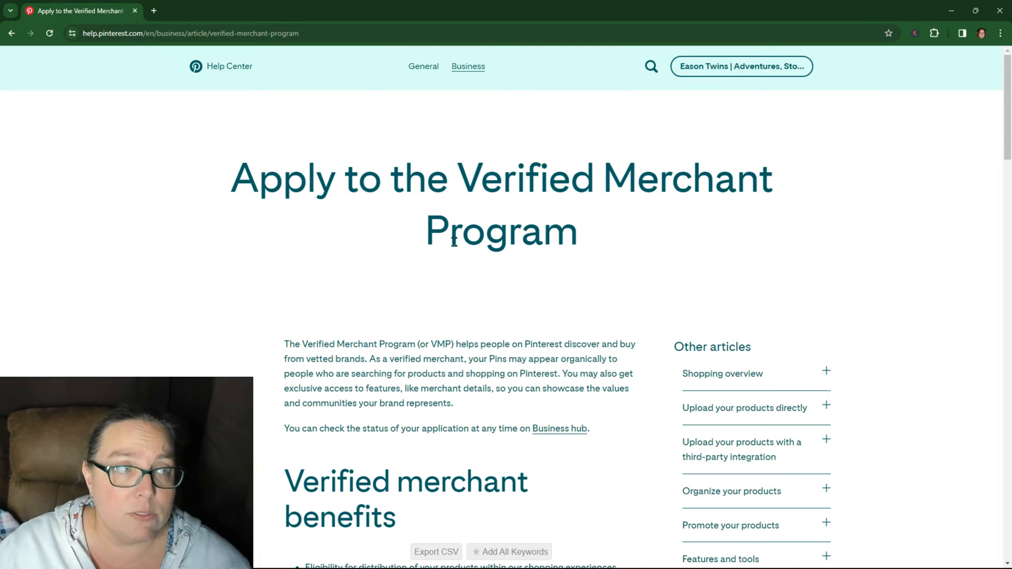
{"action": "mouse_move", "coordinate": [452, 233]}
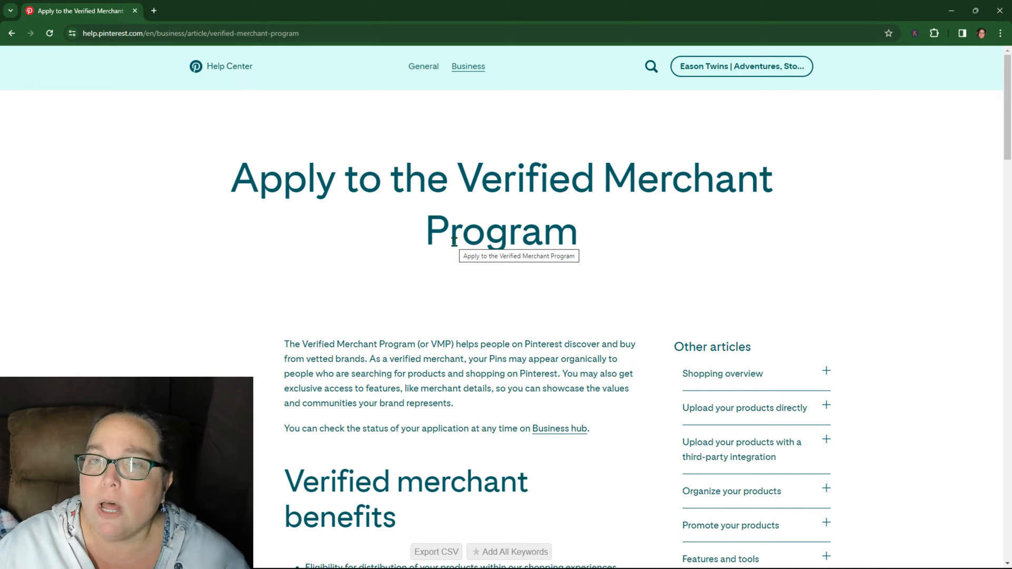
{"action": "scroll", "scroll_direction": "down", "scroll_amount": 3}
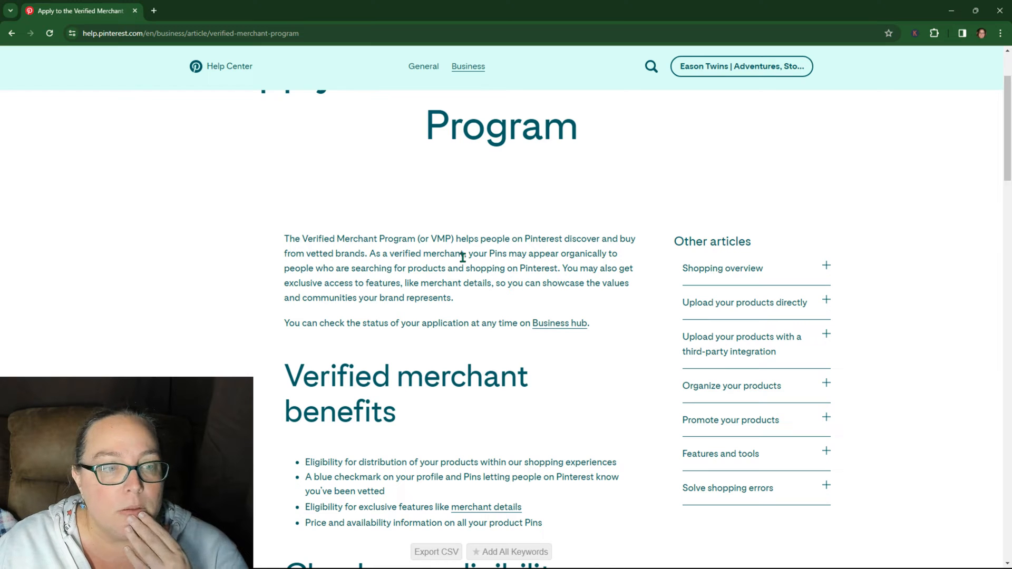
{"action": "scroll", "scroll_direction": "down", "scroll_amount": 3}
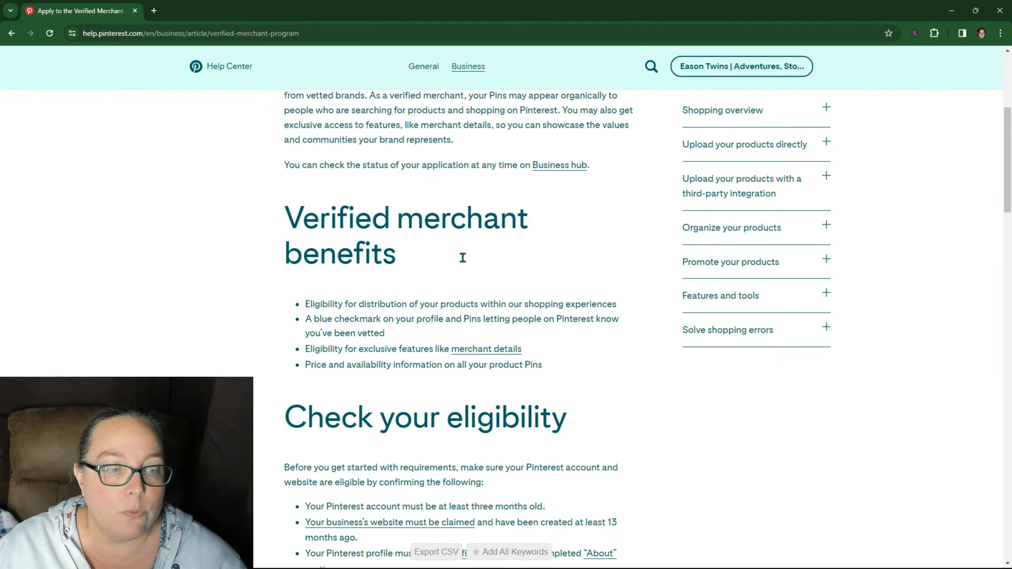
{"action": "mouse_move", "coordinate": [464, 262]}
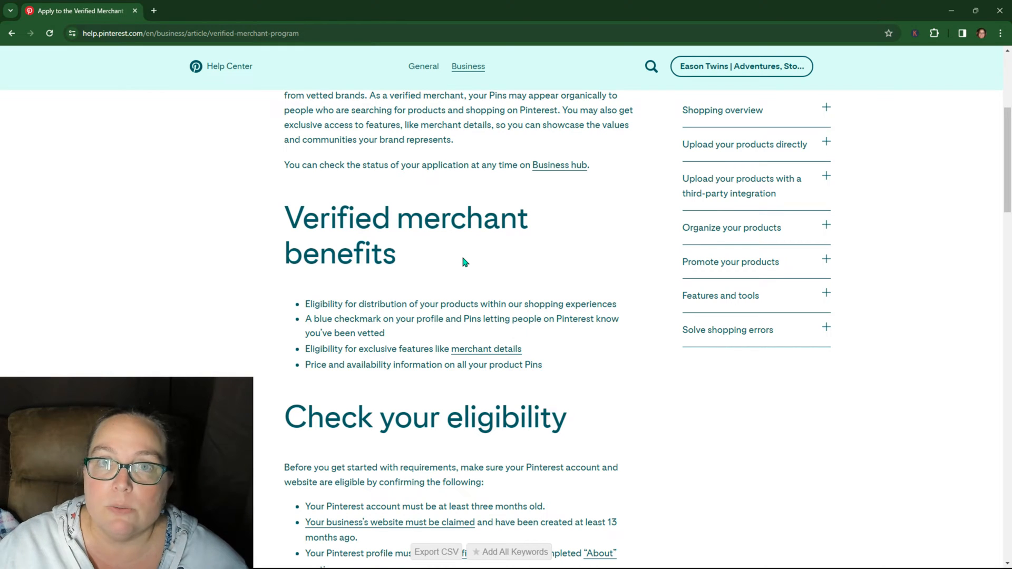
{"action": "mouse_move", "coordinate": [435, 275]}
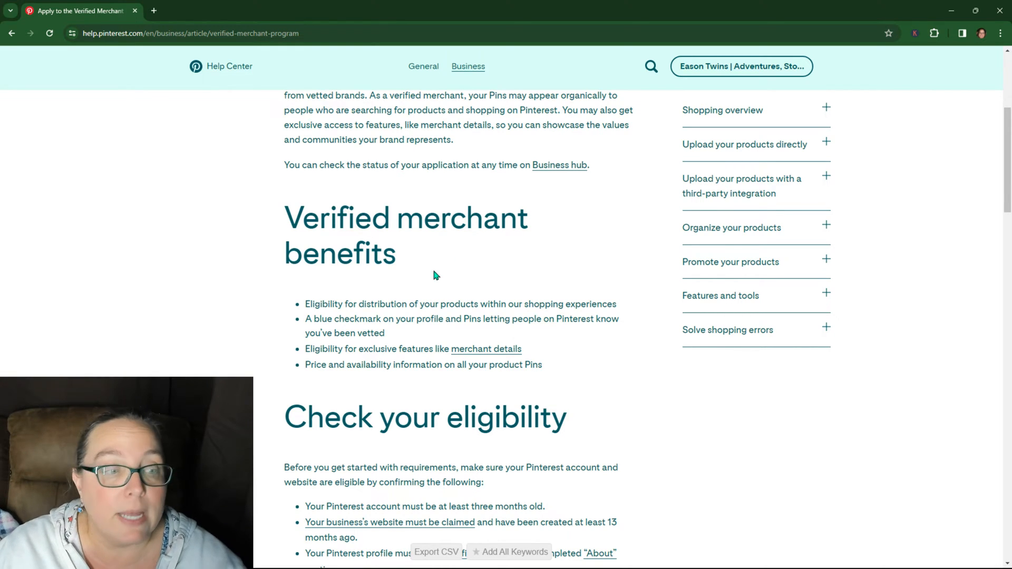
{"action": "scroll", "scroll_direction": "down", "scroll_amount": 3}
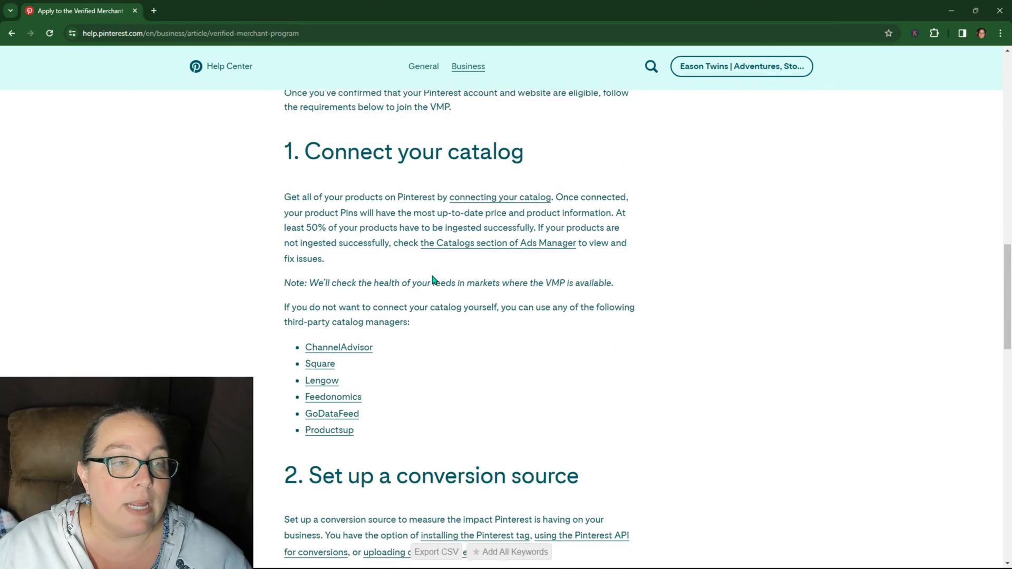
{"action": "scroll", "scroll_direction": "down", "scroll_amount": 3}
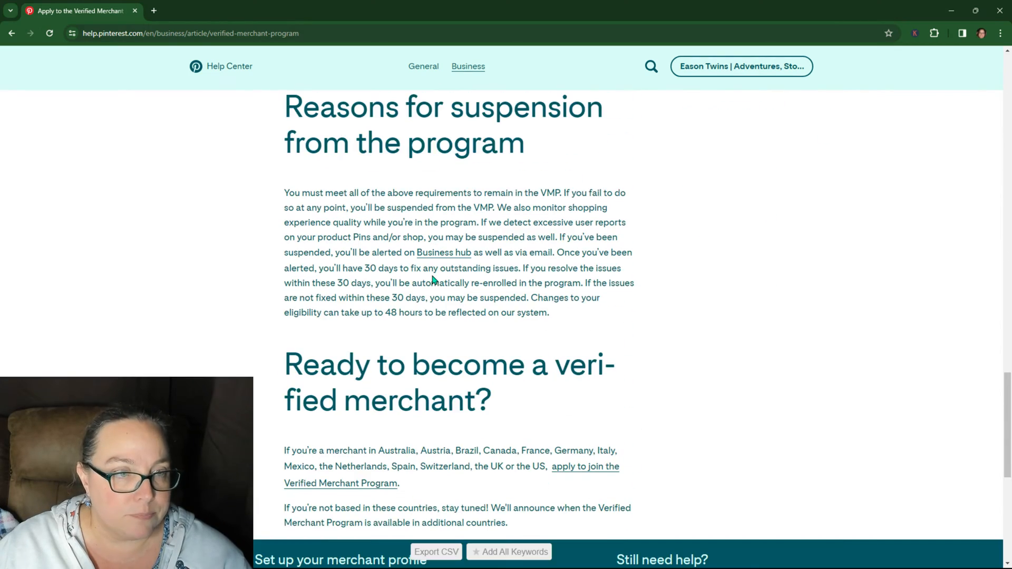
{"action": "left_click", "coordinate": [443, 253]}
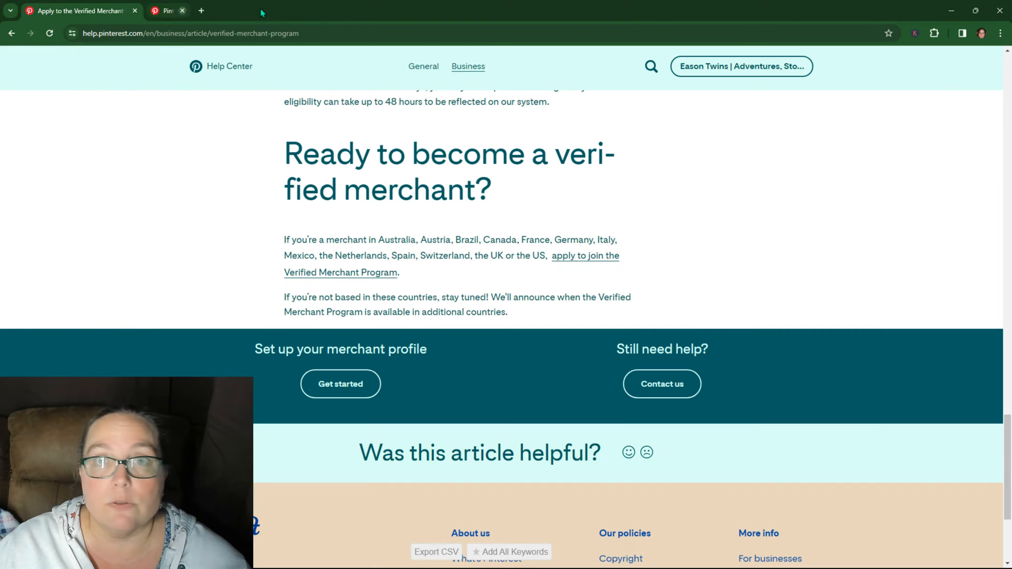
{"action": "left_click", "coordinate": [182, 11]}
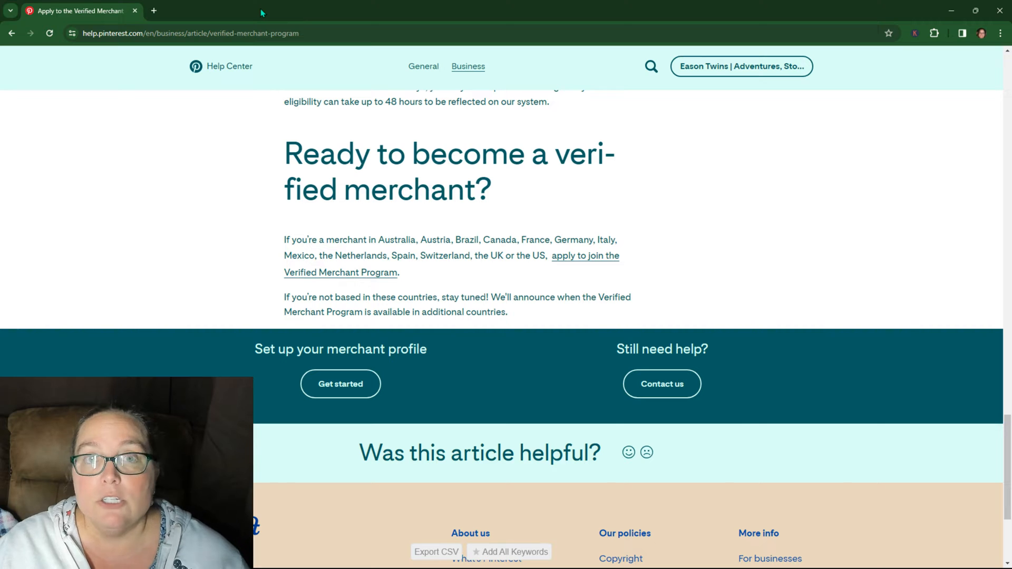
{"action": "mouse_move", "coordinate": [504, 226]}
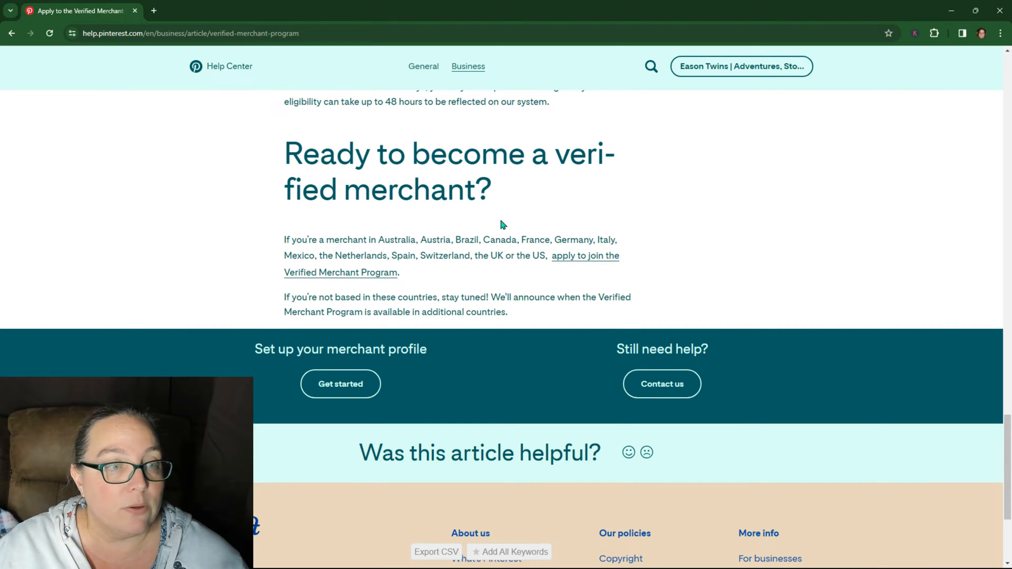
{"action": "scroll", "scroll_direction": "up", "scroll_amount": 3}
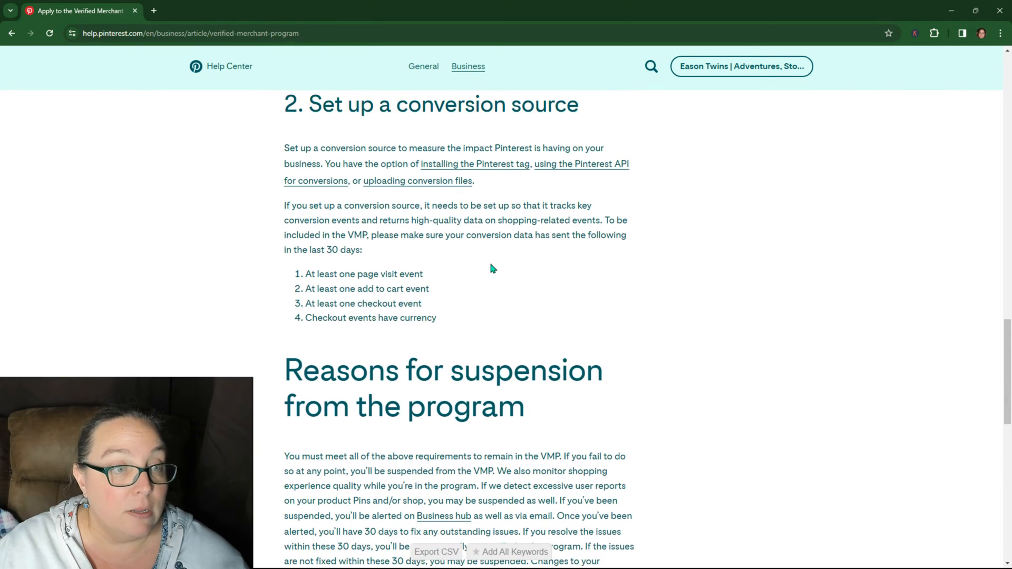
{"action": "scroll", "scroll_direction": "up", "scroll_amount": 3}
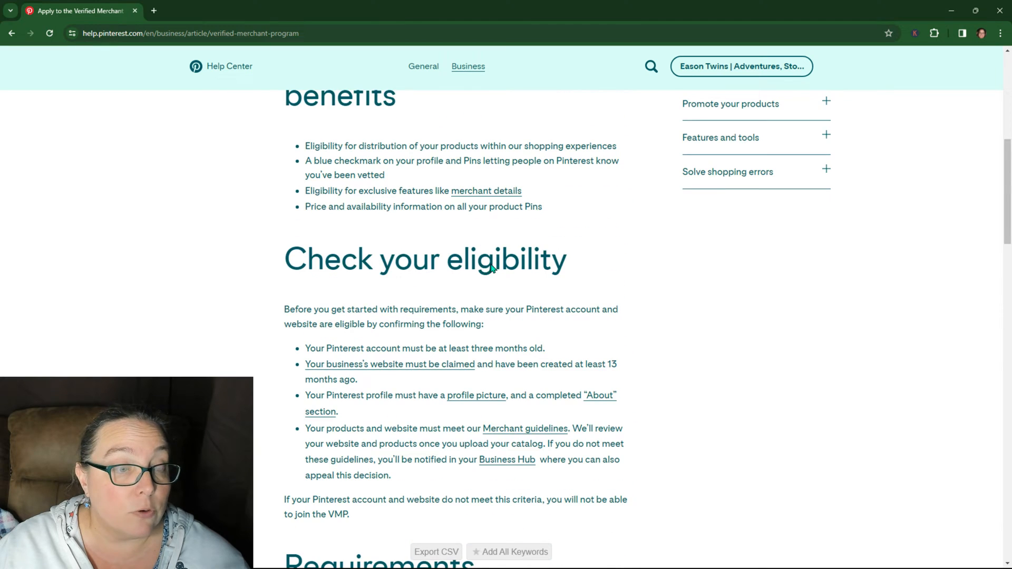
{"action": "scroll", "scroll_direction": "up", "scroll_amount": 3}
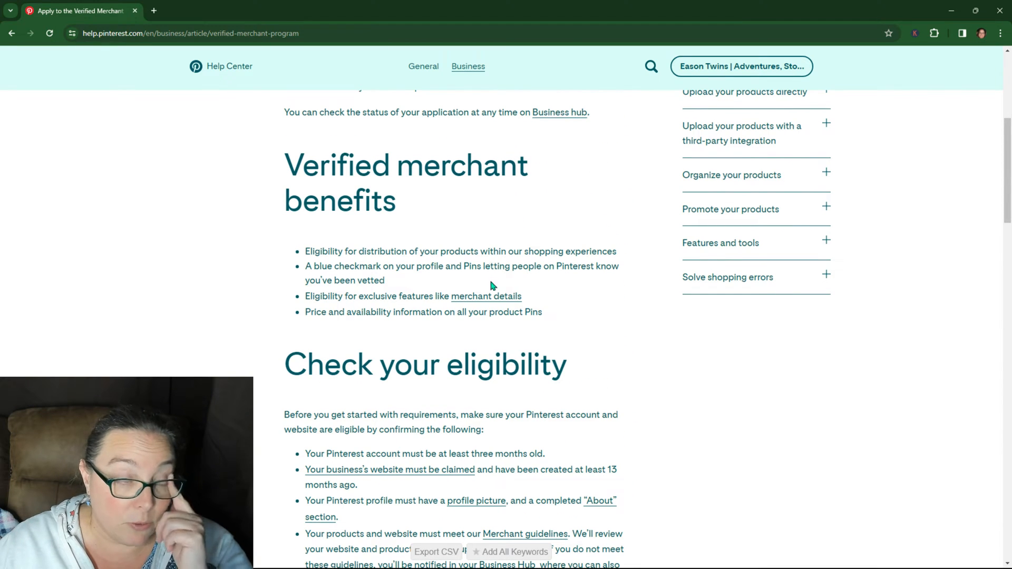
{"action": "scroll", "scroll_direction": "down", "scroll_amount": 3}
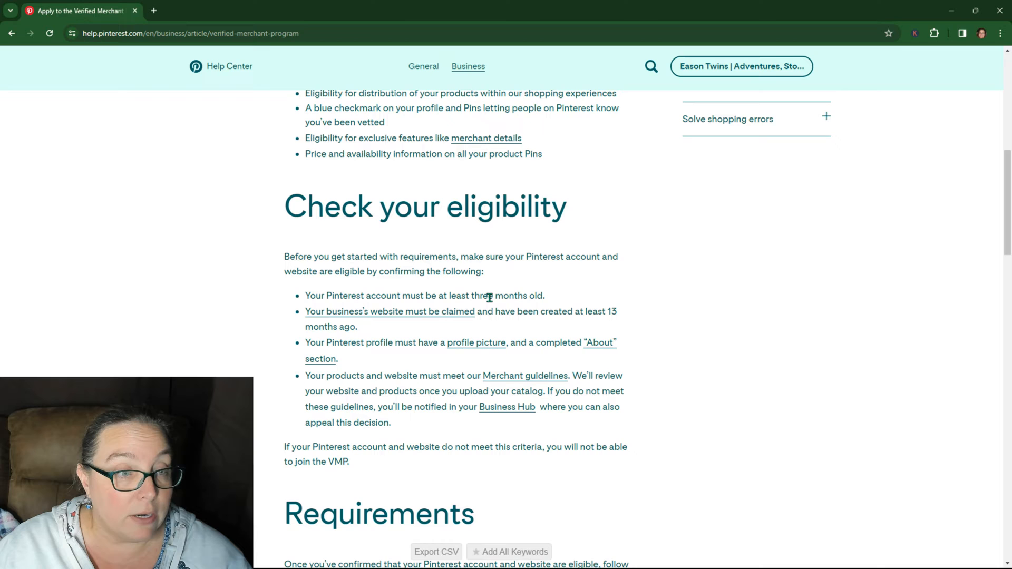
{"action": "scroll", "scroll_direction": "down", "scroll_amount": 3}
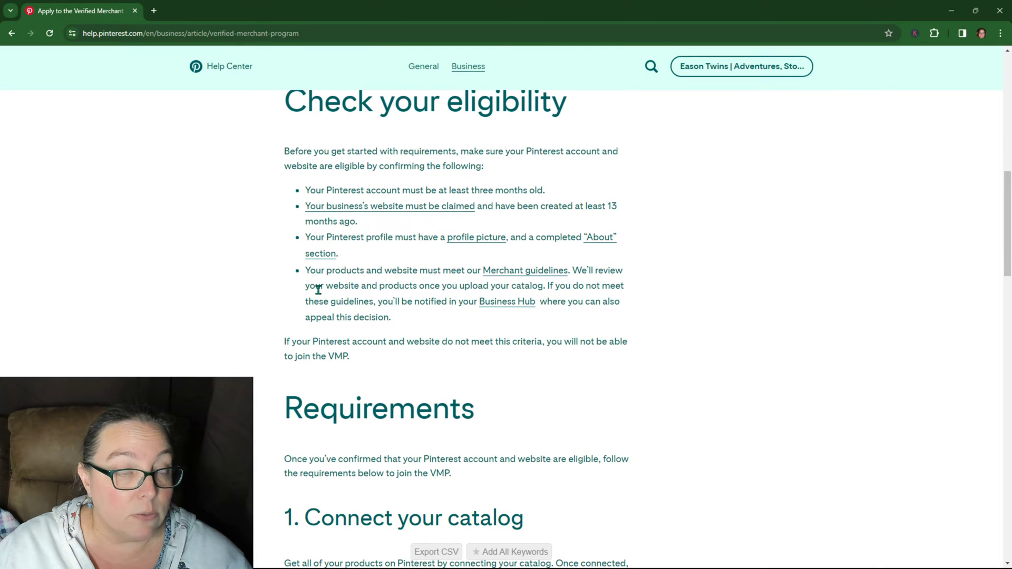
Step: Open Merchant guidelines in a new tab and read general guidelines through to 'Merchant requirements'
{"action": "left_click", "coordinate": [525, 270]}
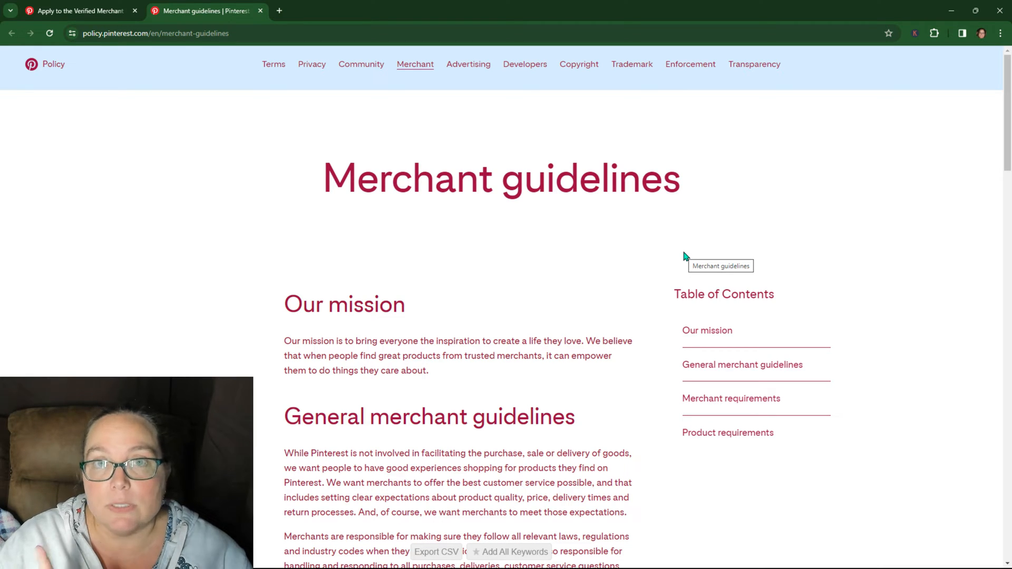
{"action": "scroll", "scroll_direction": "down", "scroll_amount": 3}
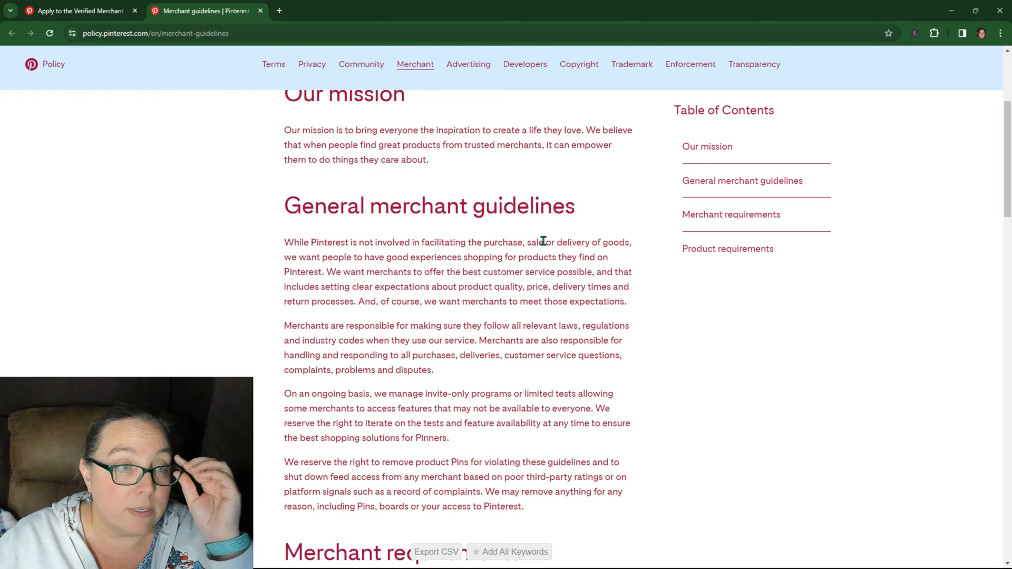
{"action": "scroll", "scroll_direction": "down", "scroll_amount": 3}
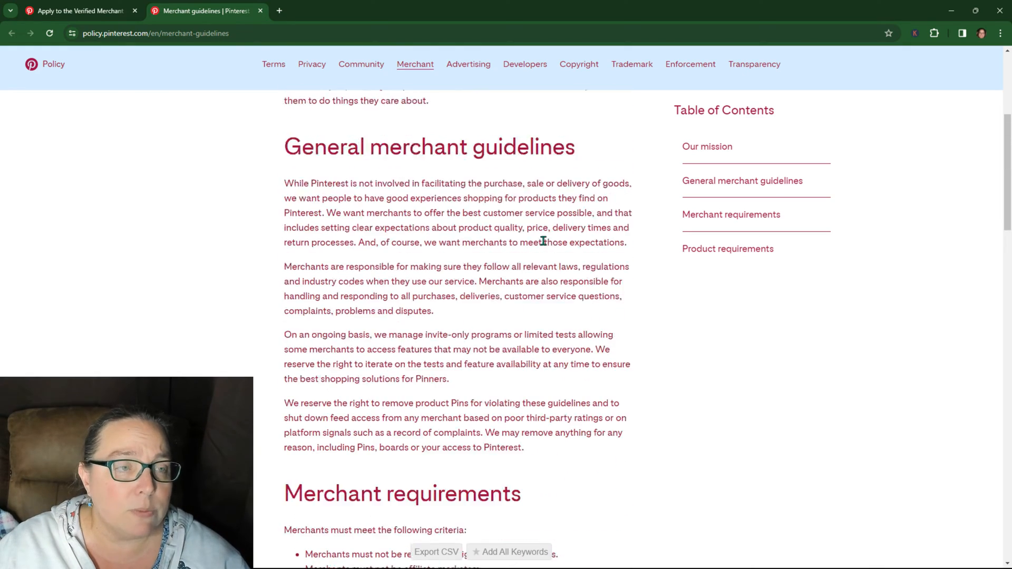
{"action": "scroll", "scroll_direction": "up", "scroll_amount": 3}
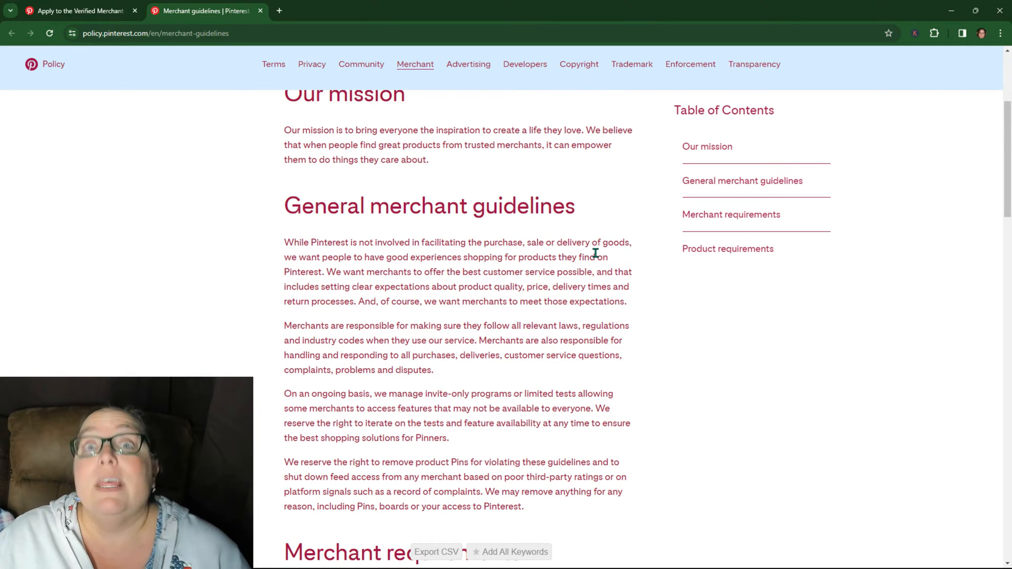
{"action": "scroll", "scroll_direction": "down", "scroll_amount": 3}
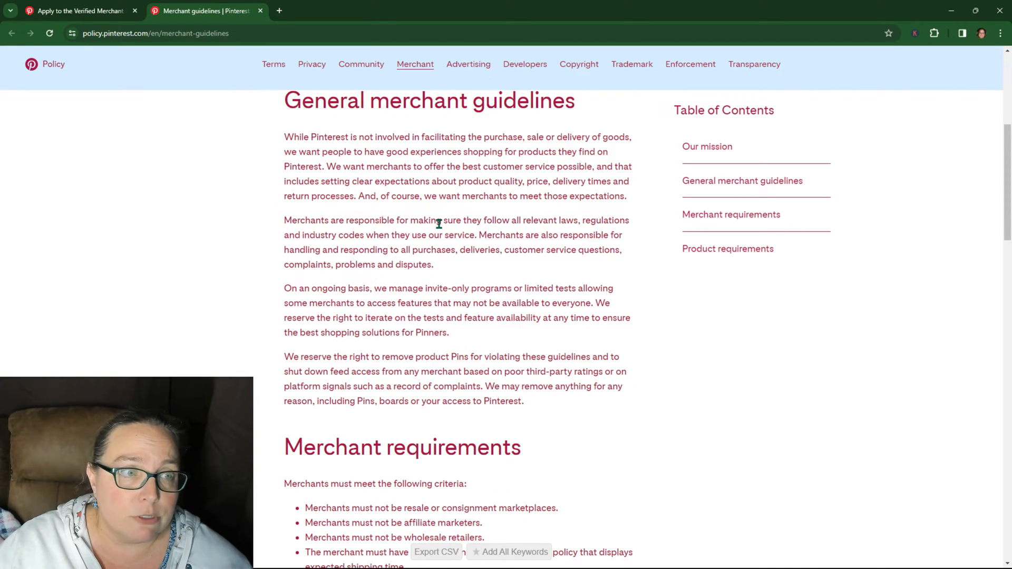
Step: Read the shipping, returns and about-us requirements, then start selecting the high-quality website rule
{"action": "scroll", "scroll_direction": "down", "scroll_amount": 3}
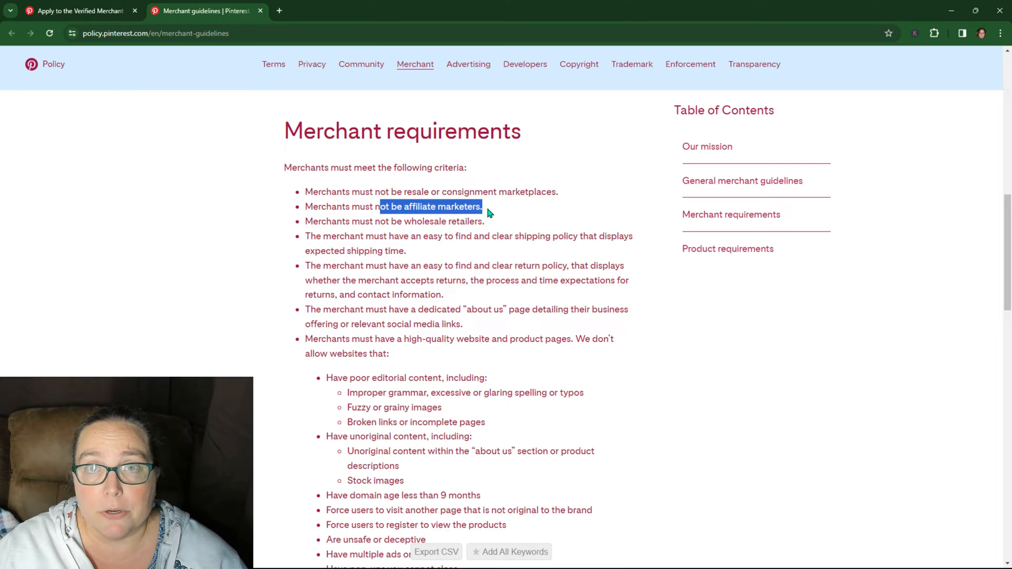
{"action": "mouse_move", "coordinate": [368, 216]}
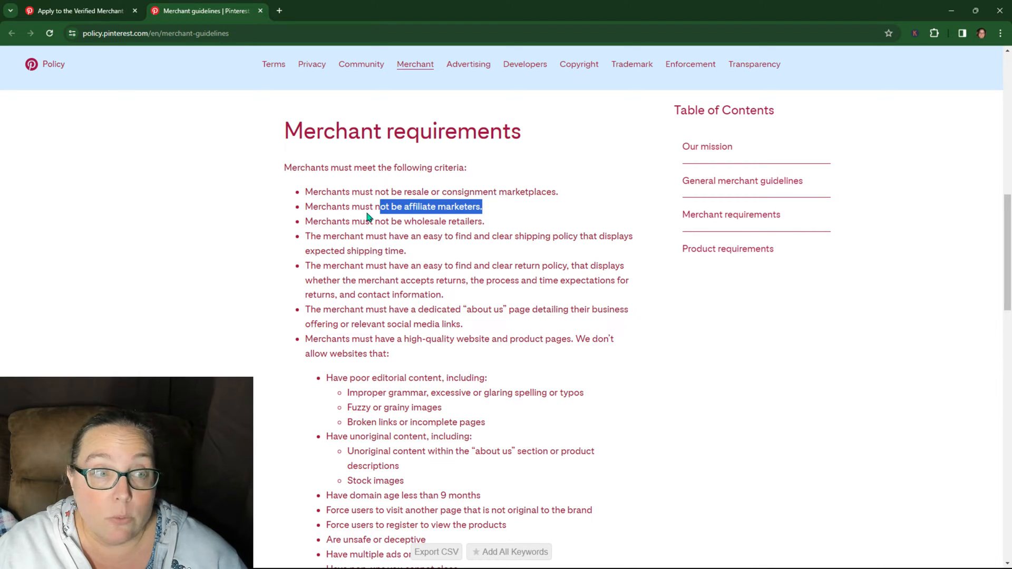
{"action": "mouse_move", "coordinate": [498, 219]}
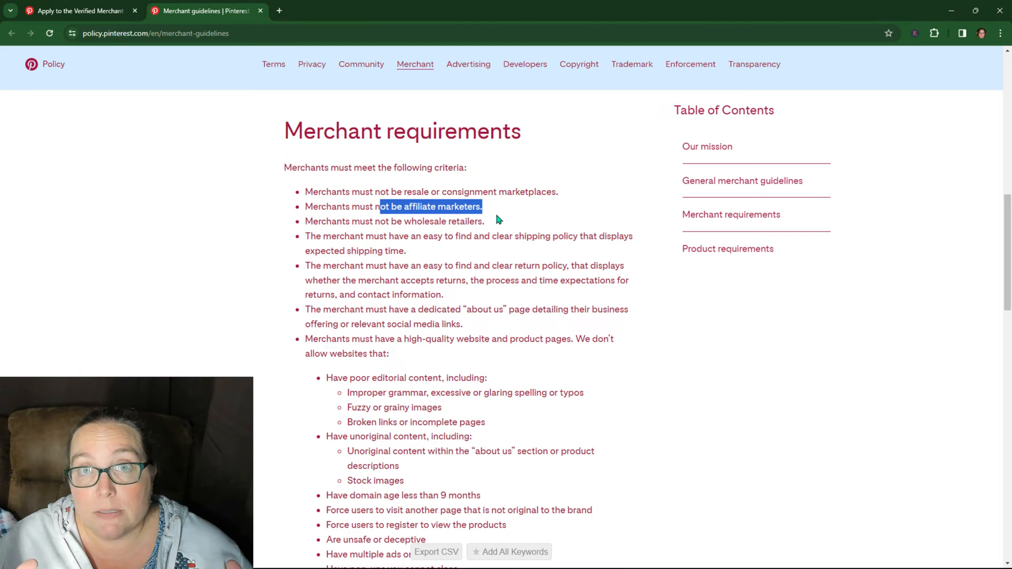
{"action": "mouse_move", "coordinate": [394, 234]}
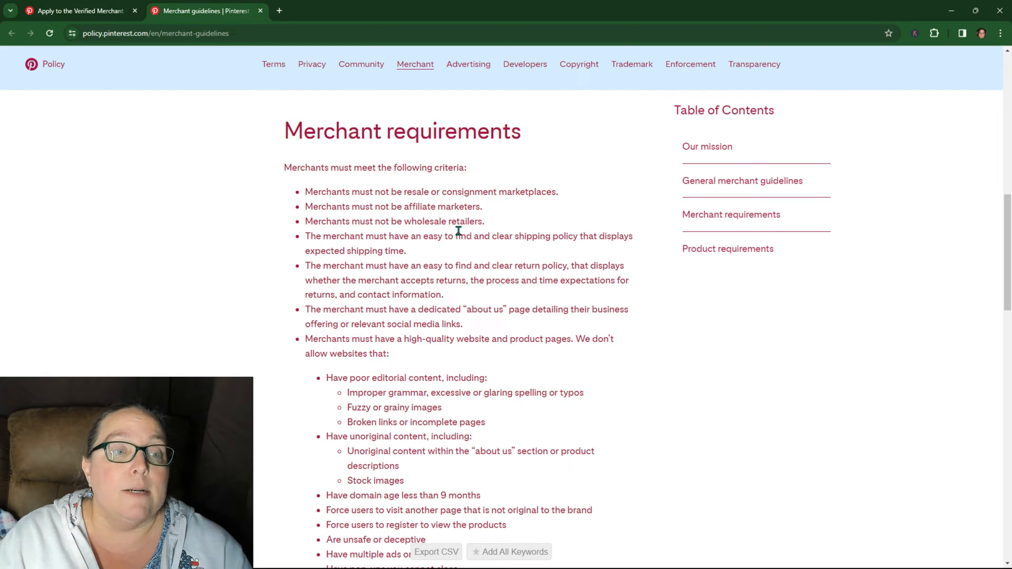
{"action": "mouse_move", "coordinate": [504, 259]}
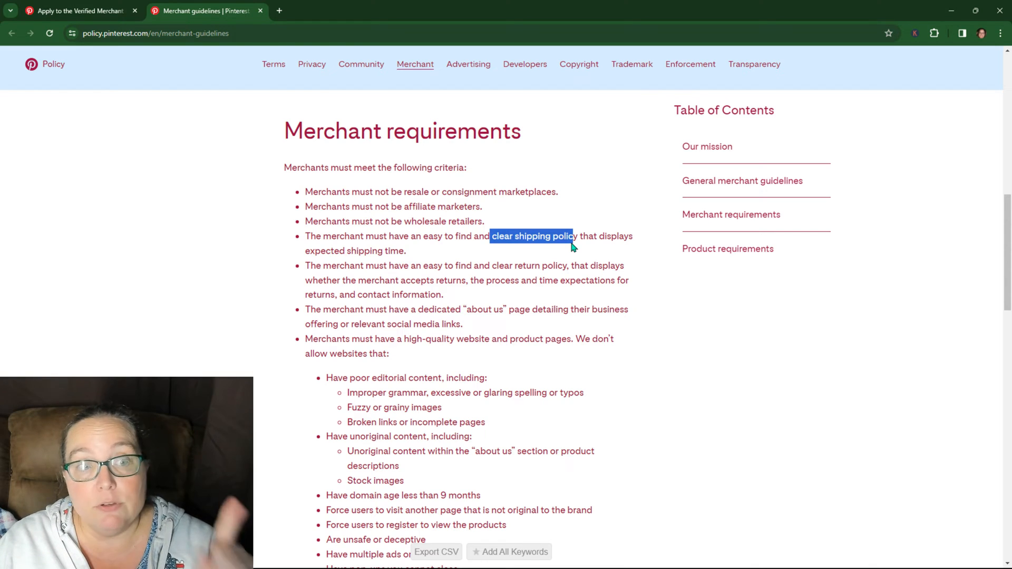
{"action": "mouse_move", "coordinate": [281, 240]}
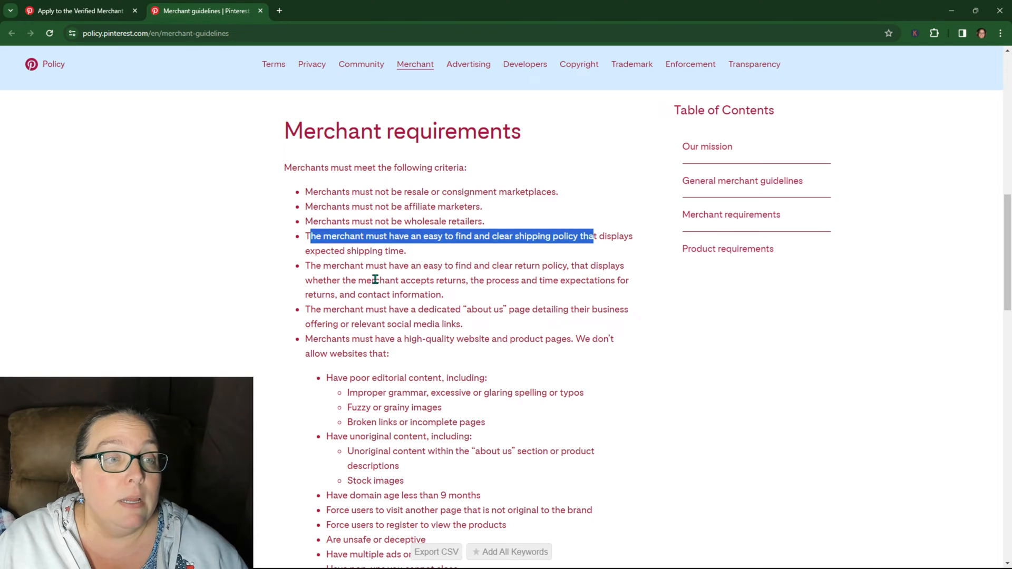
{"action": "scroll", "scroll_direction": "down", "scroll_amount": 3}
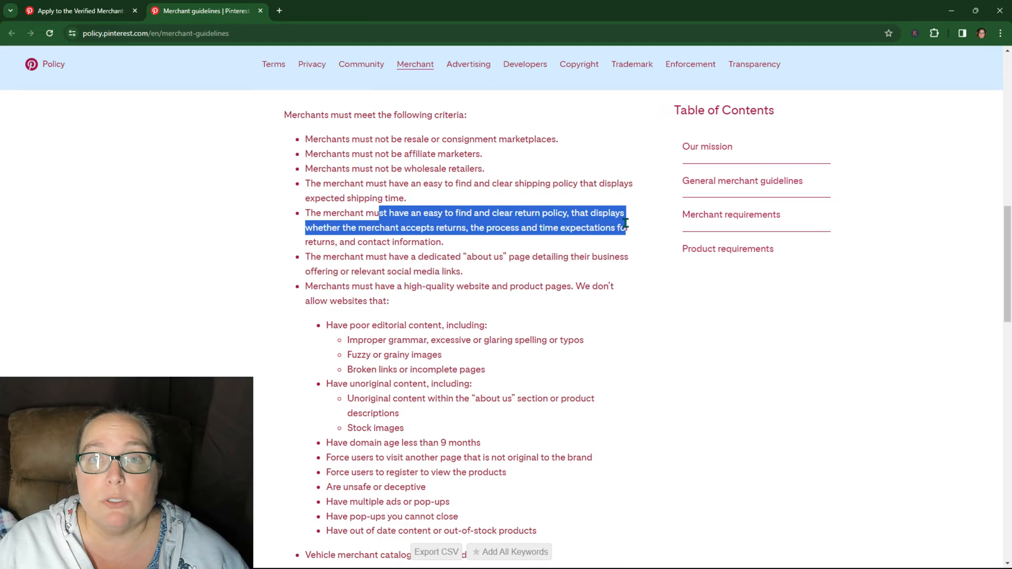
{"action": "mouse_move", "coordinate": [310, 270]}
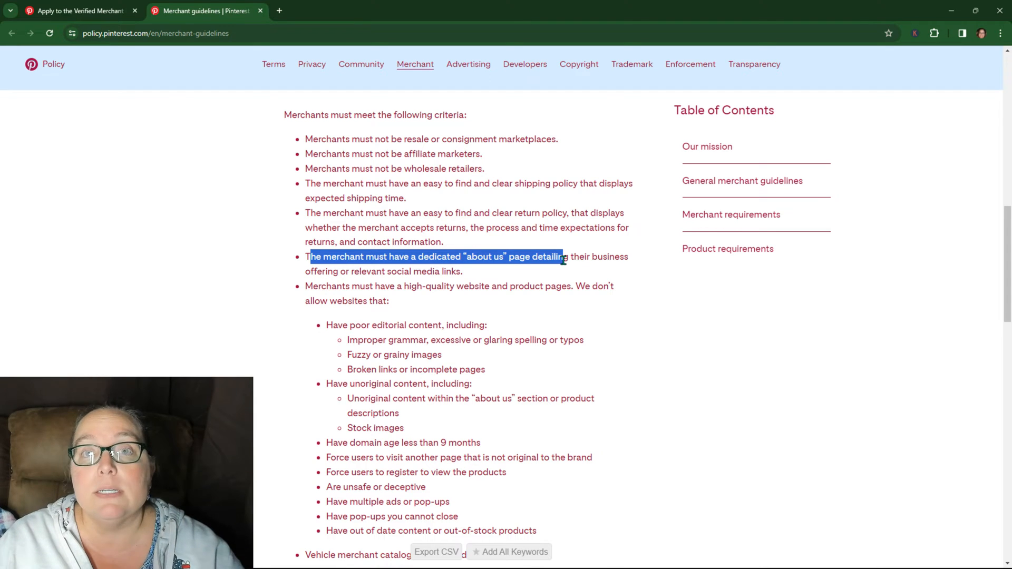
{"action": "scroll", "scroll_direction": "down", "scroll_amount": 3}
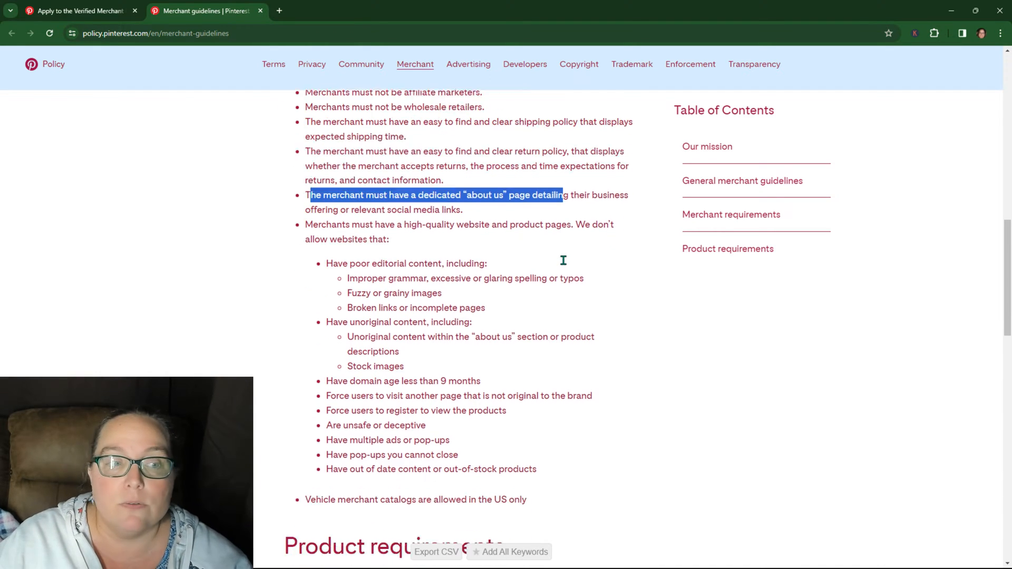
{"action": "scroll", "scroll_direction": "down", "scroll_amount": 3}
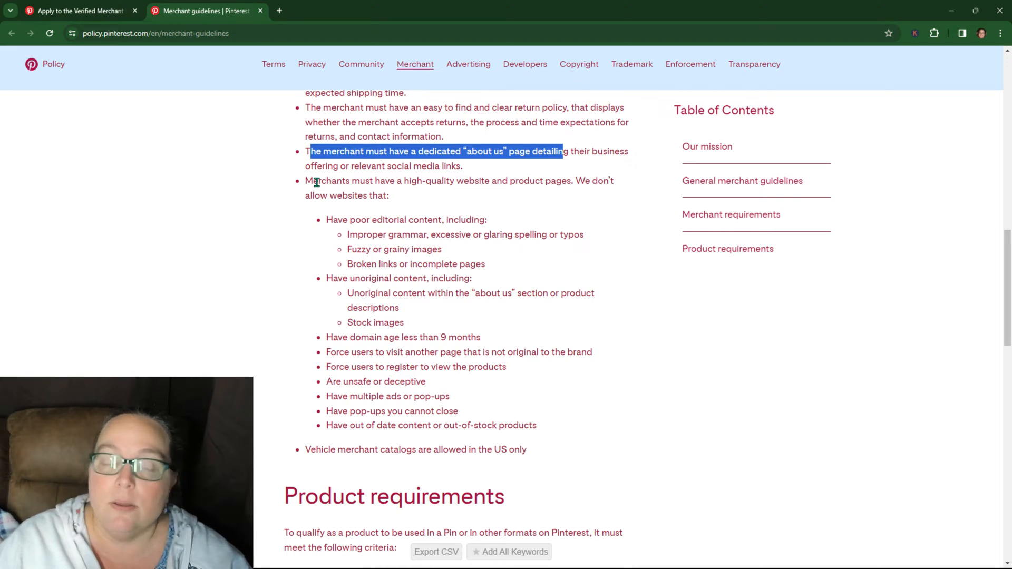
{"action": "double_click", "coordinate": [327, 181]}
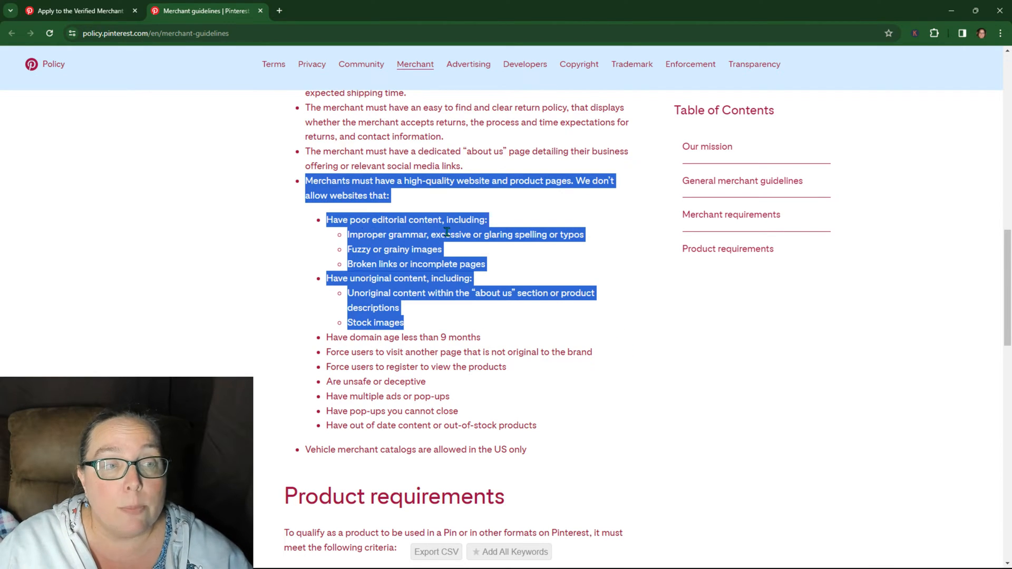
{"action": "mouse_move", "coordinate": [587, 235]}
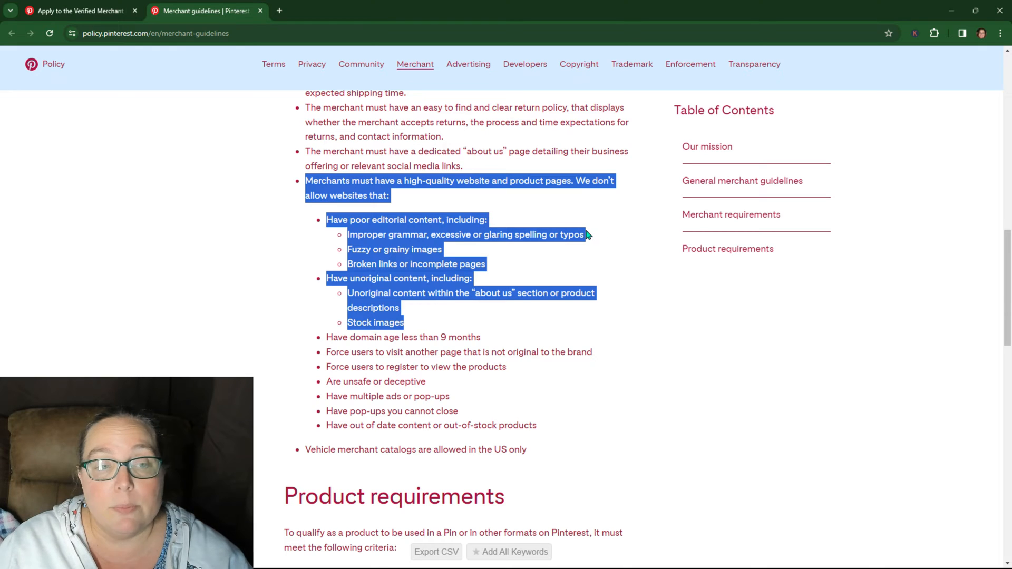
{"action": "mouse_move", "coordinate": [572, 234]}
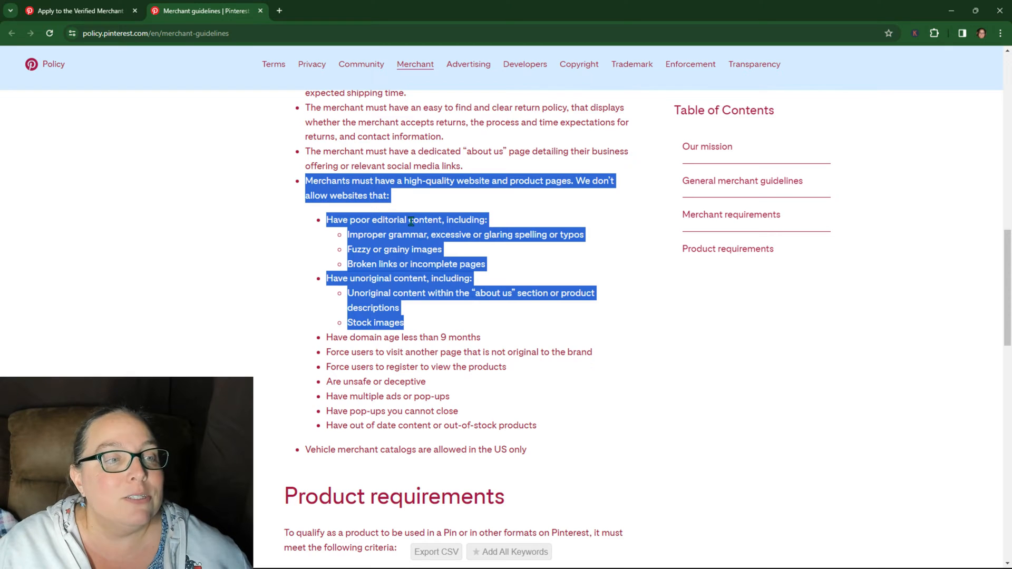
{"action": "mouse_move", "coordinate": [398, 280]}
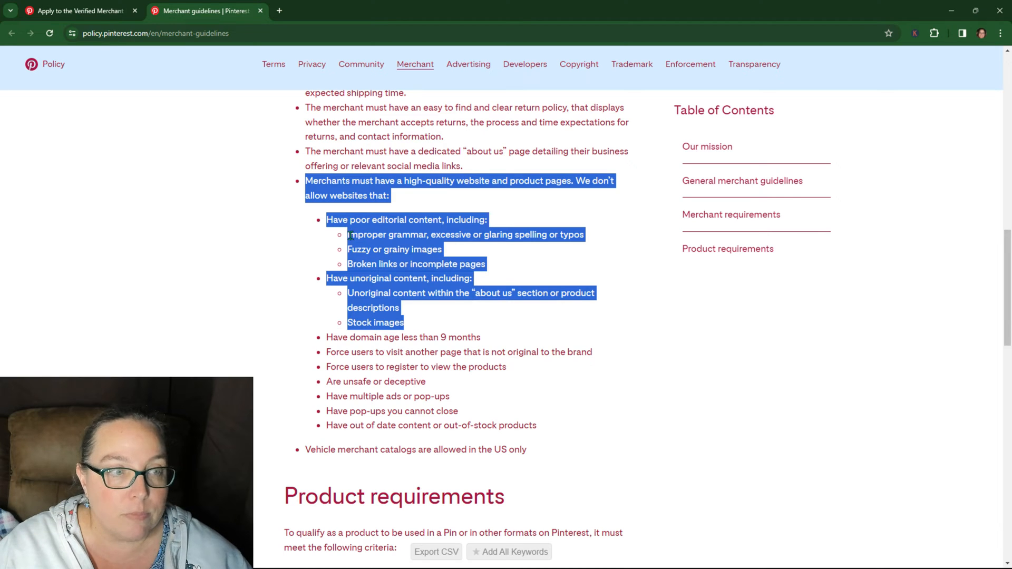
{"action": "mouse_move", "coordinate": [446, 256]}
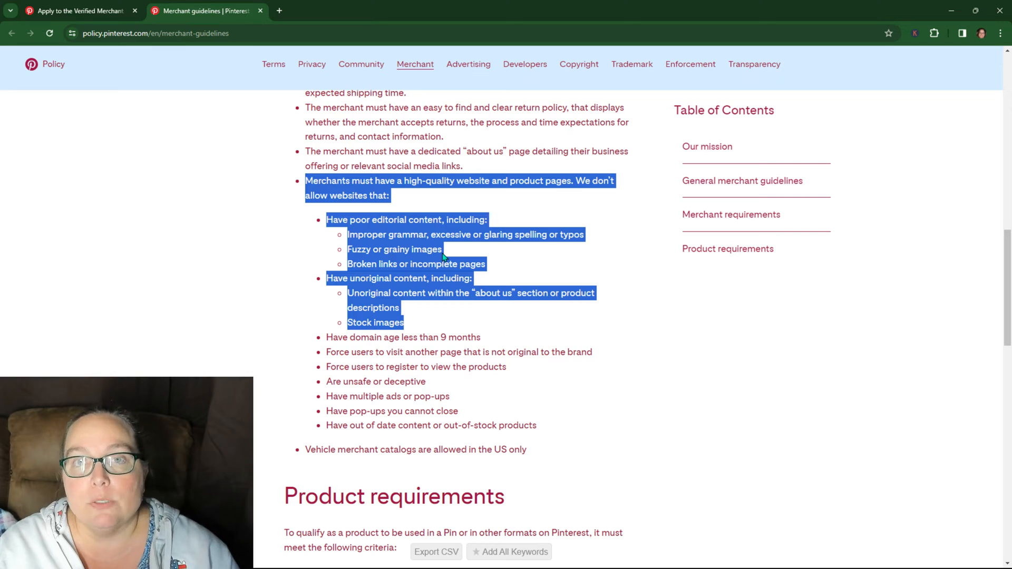
{"action": "mouse_move", "coordinate": [443, 255]}
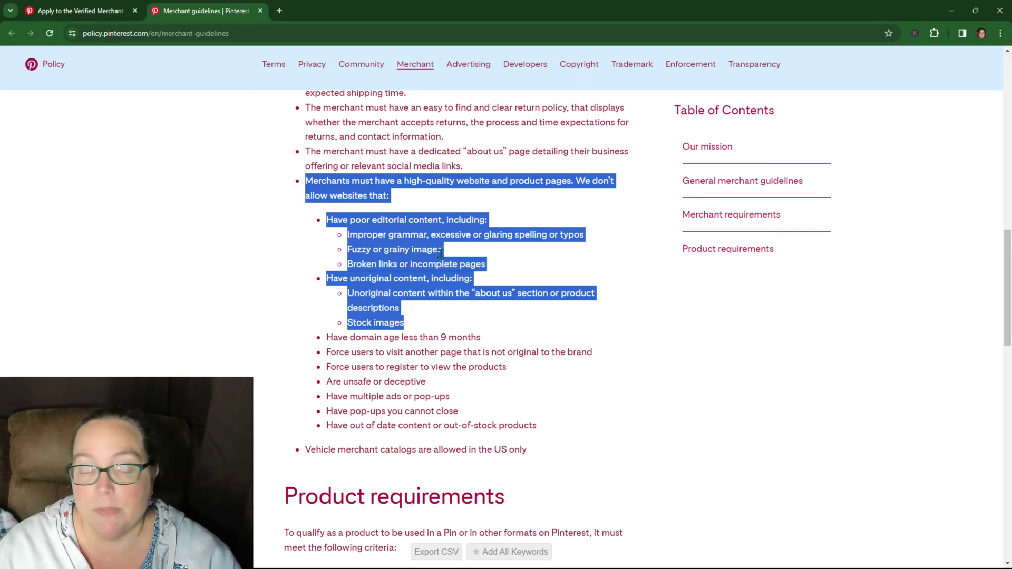
Step: Highlight the unsafe or deceptive criterion, then begin selecting the pop-ups criteria
{"action": "scroll", "scroll_direction": "down", "scroll_amount": 3}
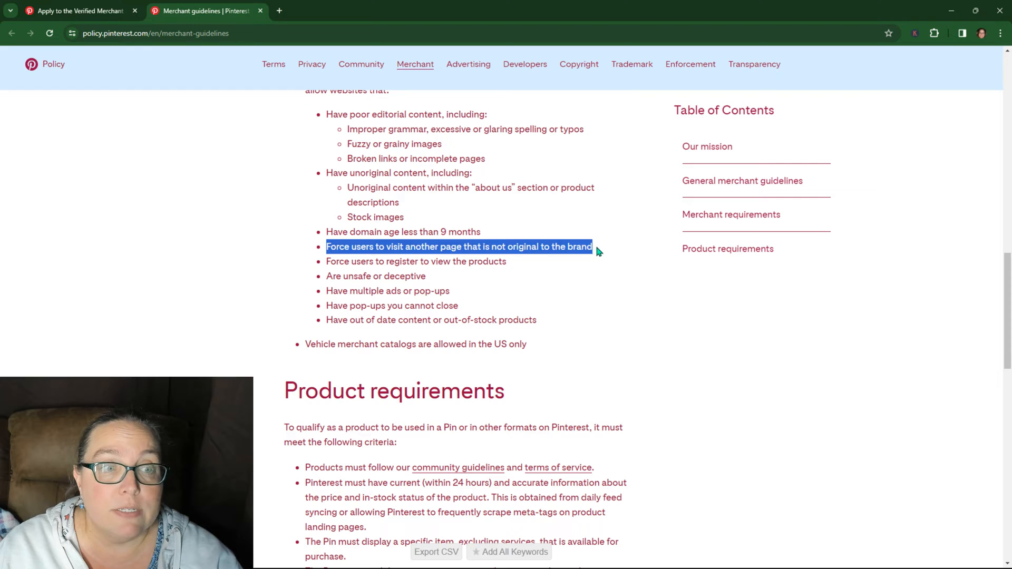
{"action": "mouse_move", "coordinate": [452, 249]}
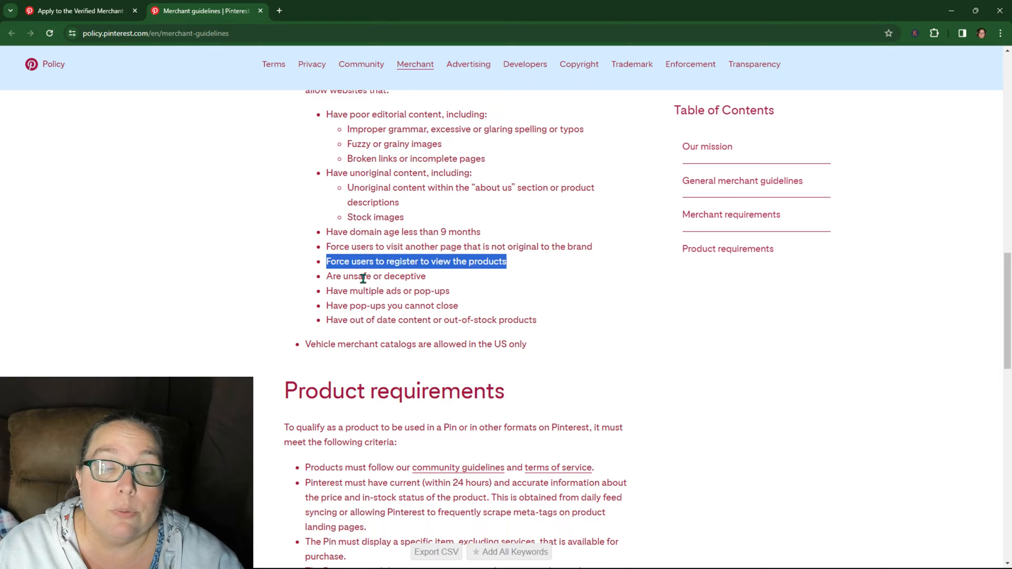
{"action": "double_click", "coordinate": [376, 276]}
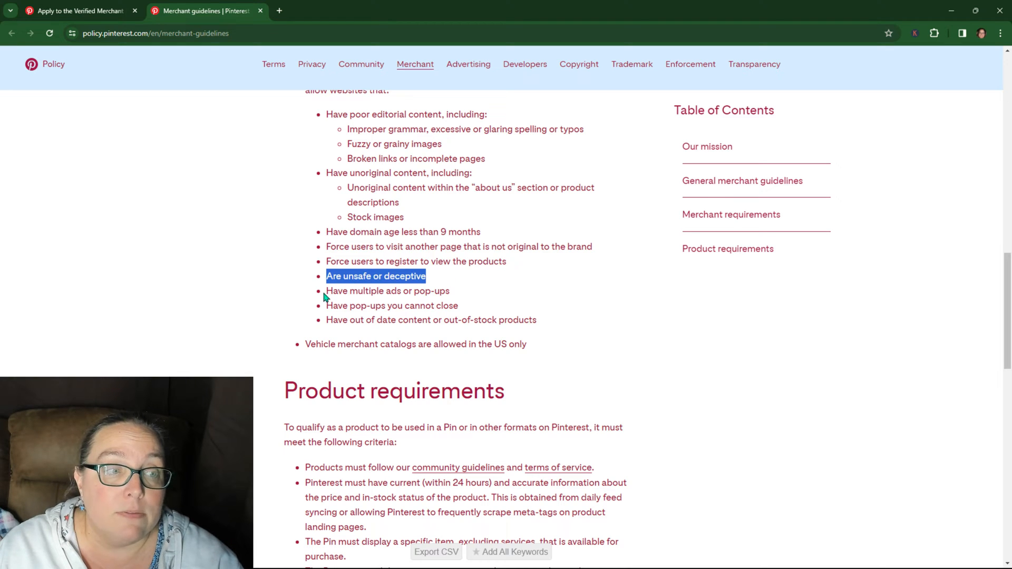
{"action": "mouse_move", "coordinate": [492, 439]}
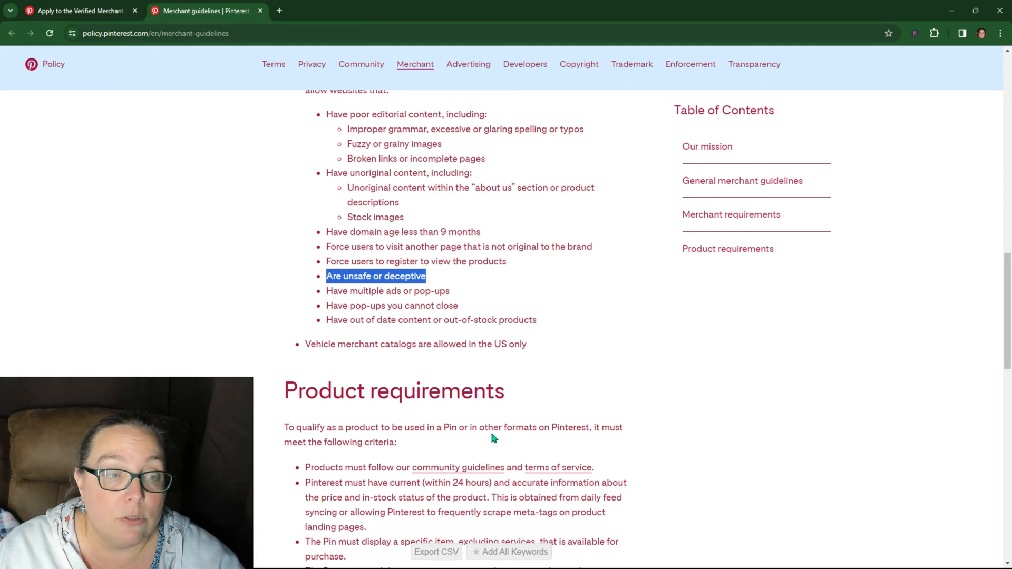
{"action": "double_click", "coordinate": [388, 291]}
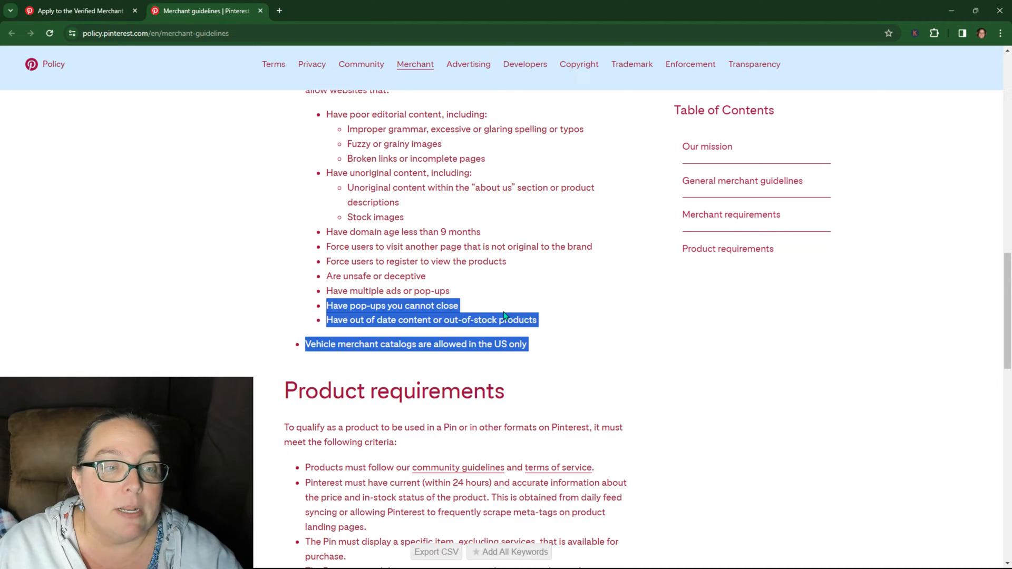
Step: Clear the earlier criteria highlights and switch to the WooCommerce inventory settings tab
{"action": "left_click", "coordinate": [321, 314]}
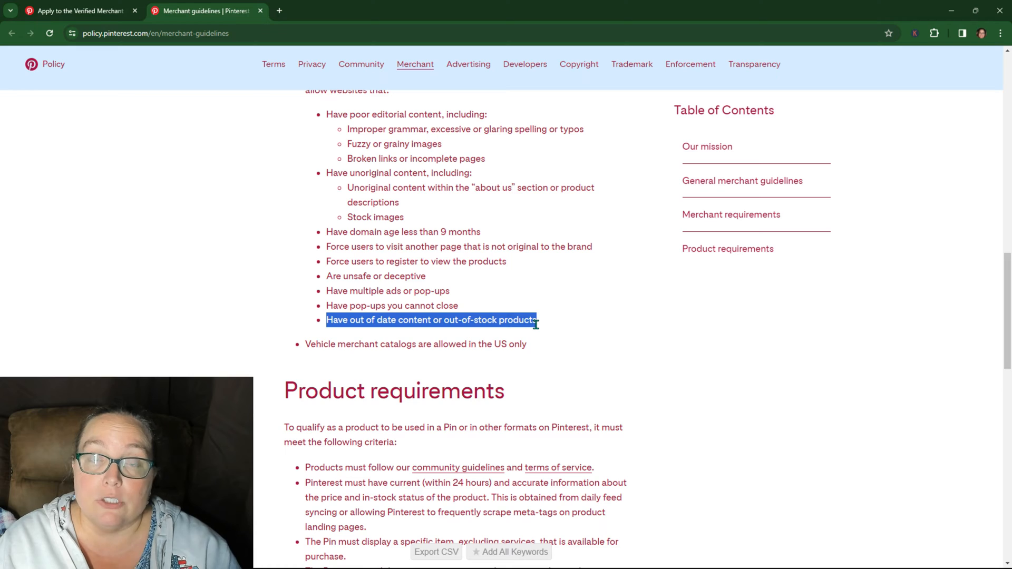
{"action": "left_click", "coordinate": [332, 11]}
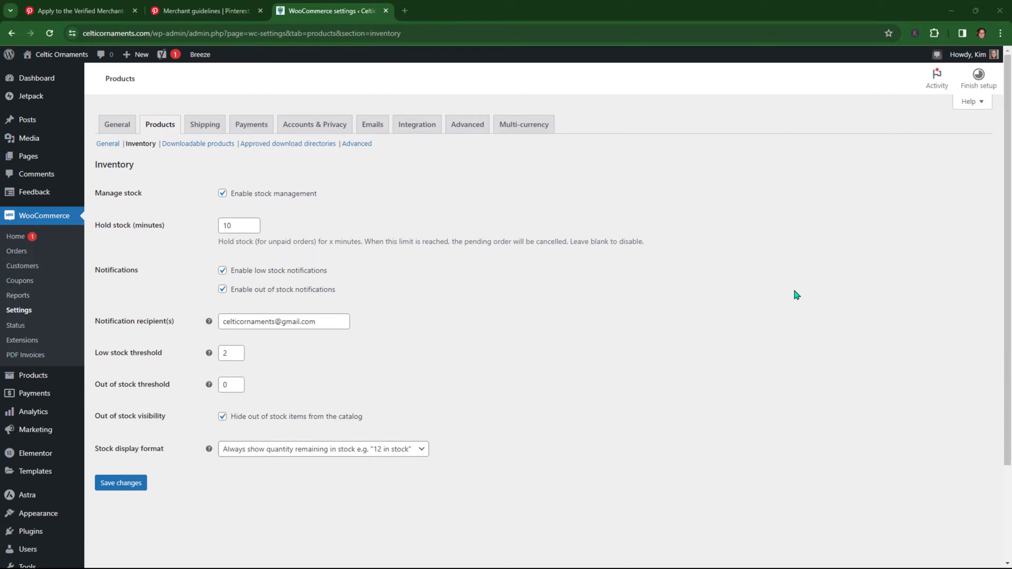
{"action": "mouse_move", "coordinate": [110, 248]}
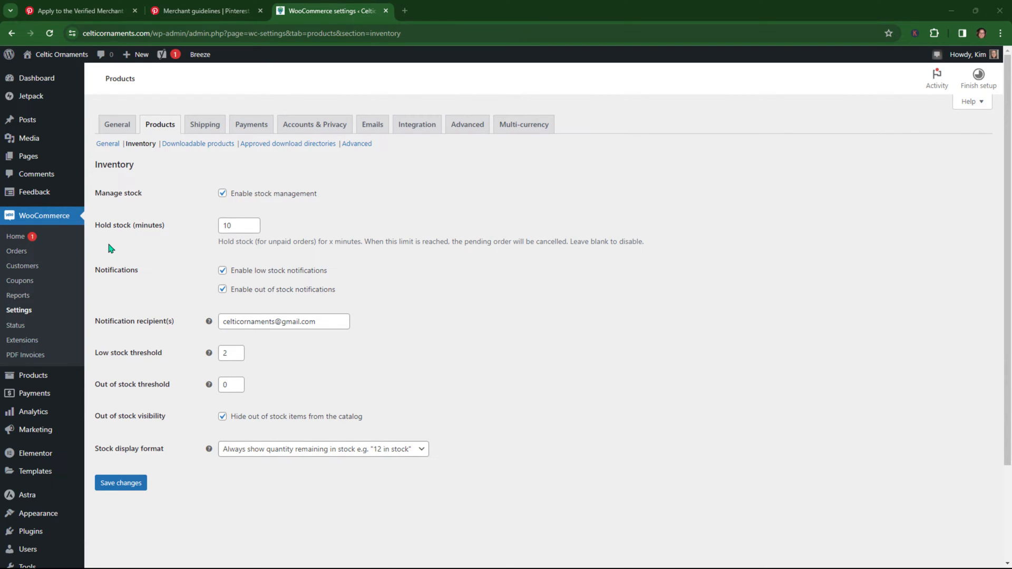
{"action": "mouse_move", "coordinate": [84, 199]}
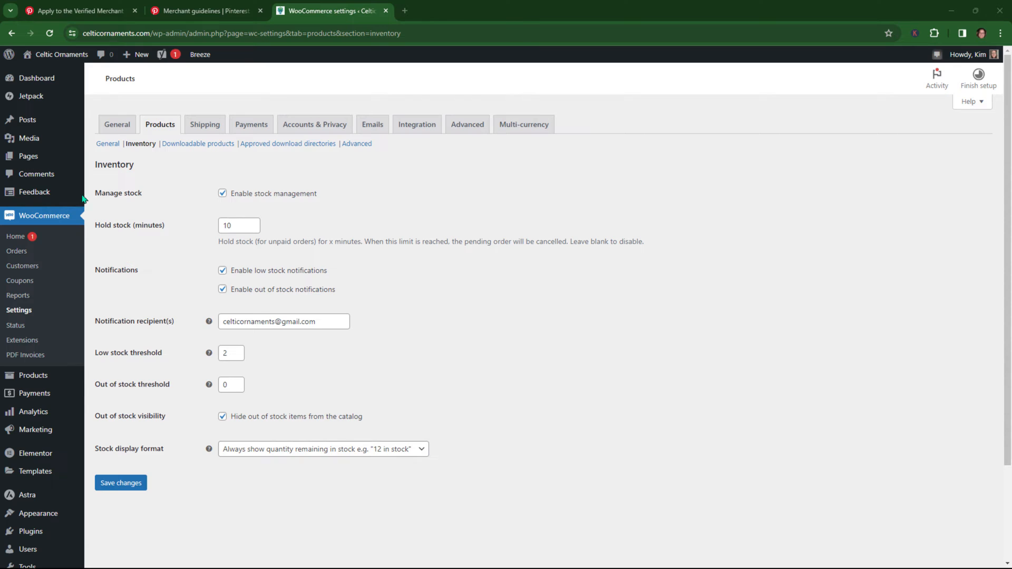
{"action": "mouse_move", "coordinate": [26, 225]}
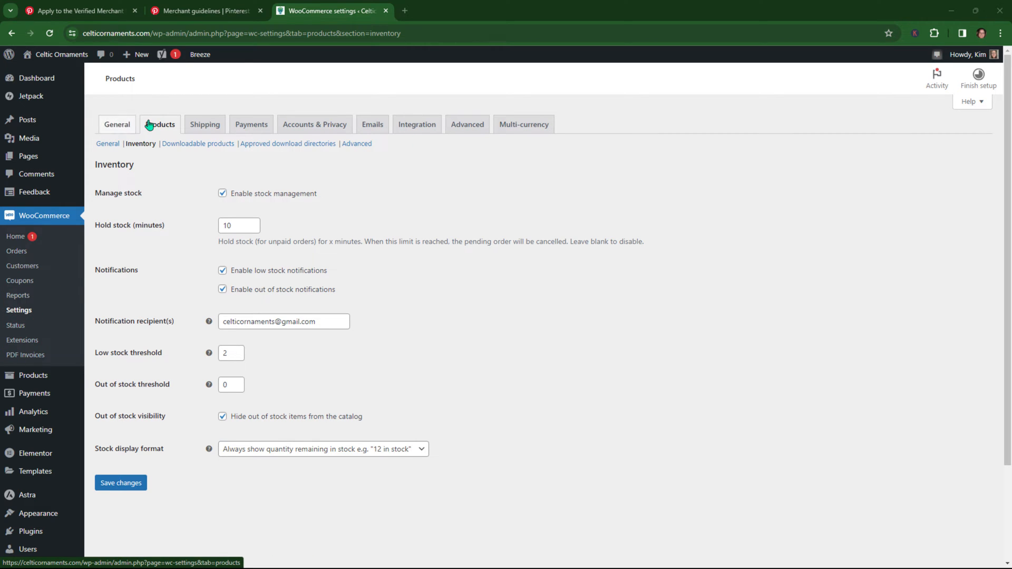
{"action": "mouse_move", "coordinate": [136, 131]}
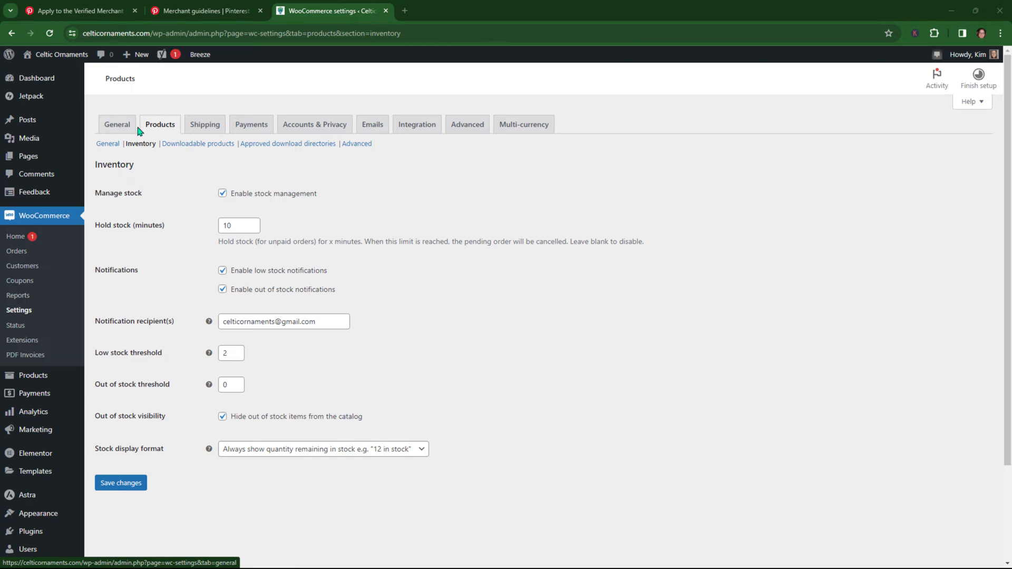
{"action": "mouse_move", "coordinate": [14, 321]}
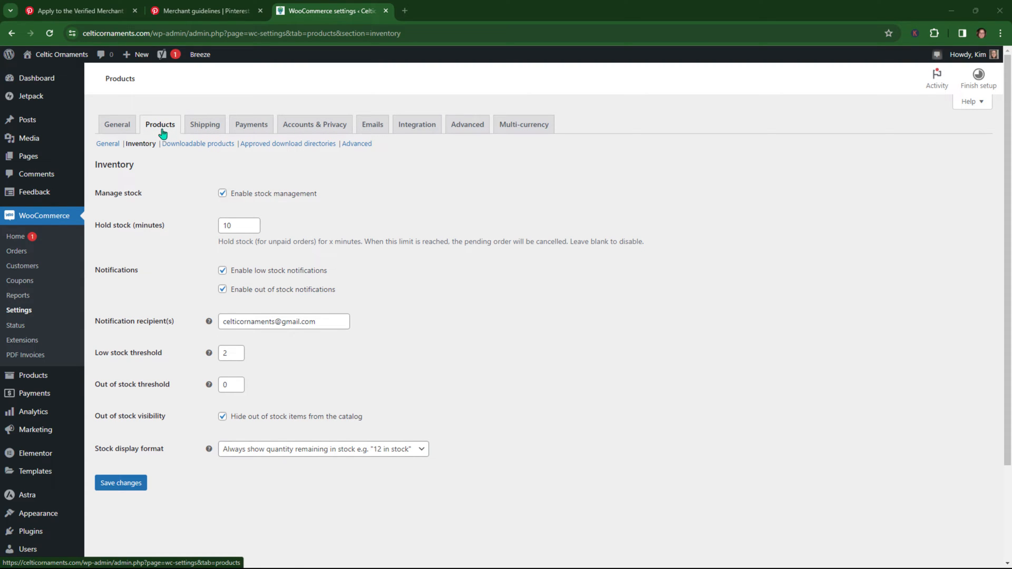
{"action": "mouse_move", "coordinate": [107, 144]}
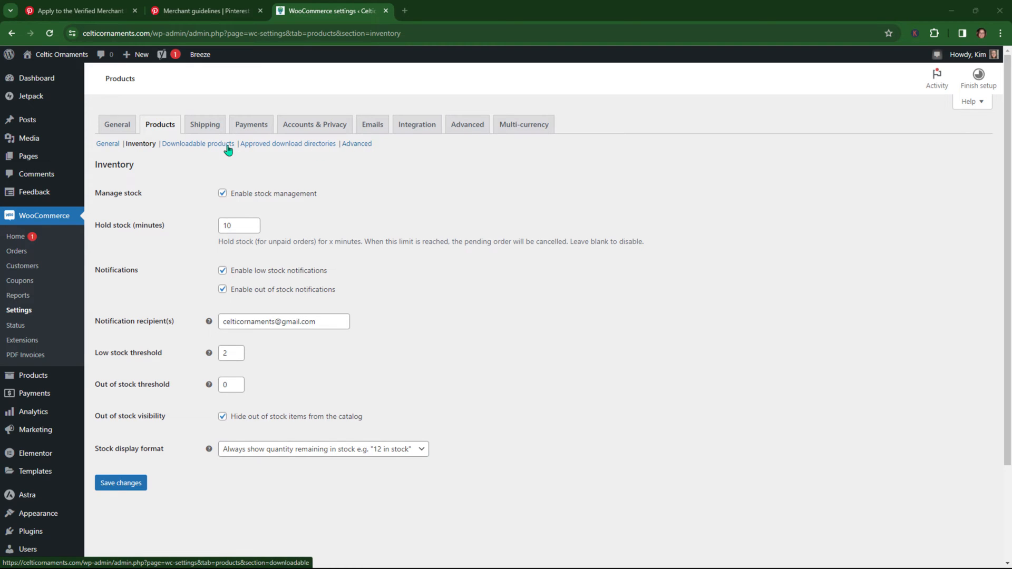
{"action": "mouse_move", "coordinate": [141, 144]}
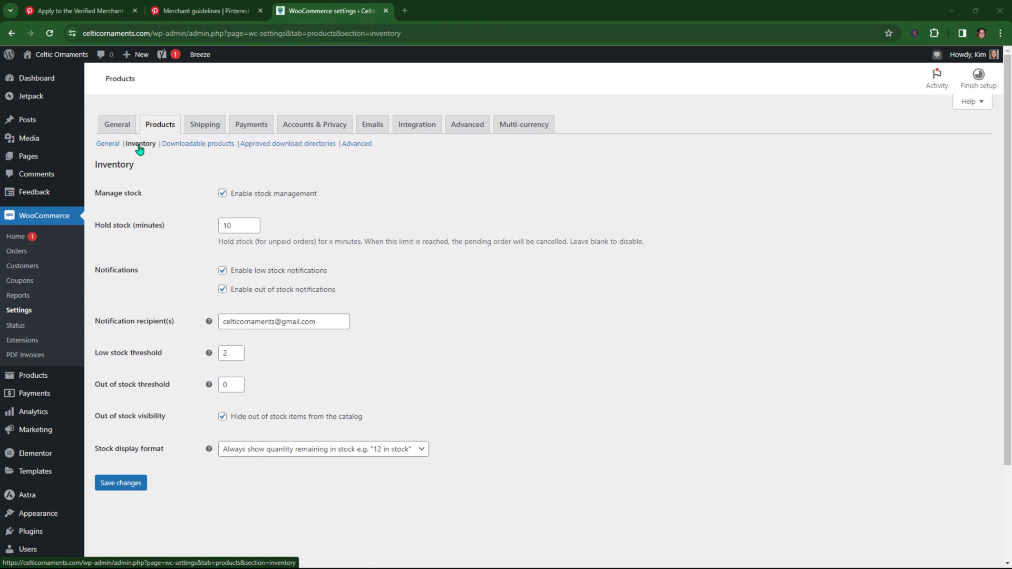
{"action": "mouse_move", "coordinate": [255, 307]}
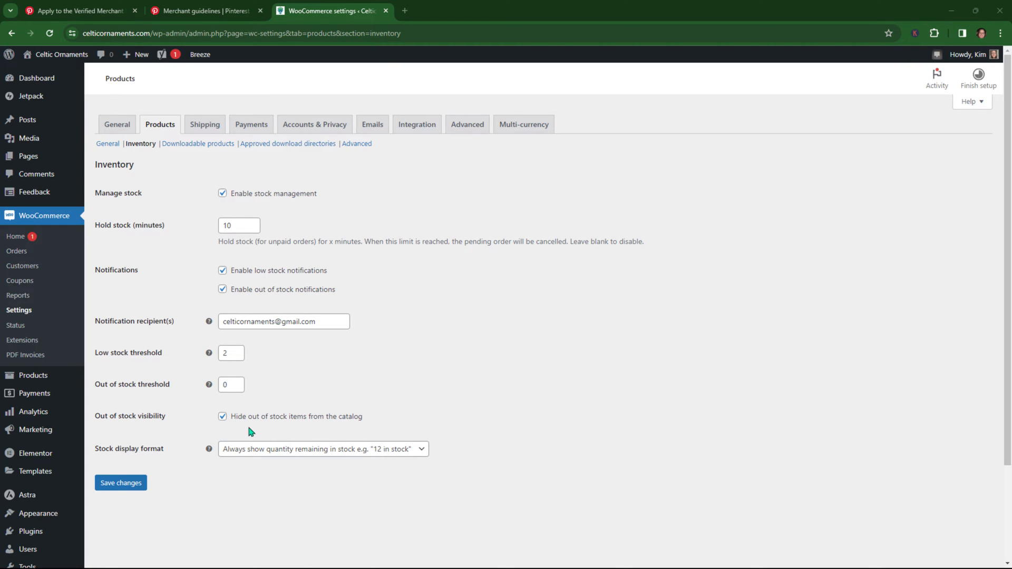
{"action": "mouse_move", "coordinate": [312, 409]}
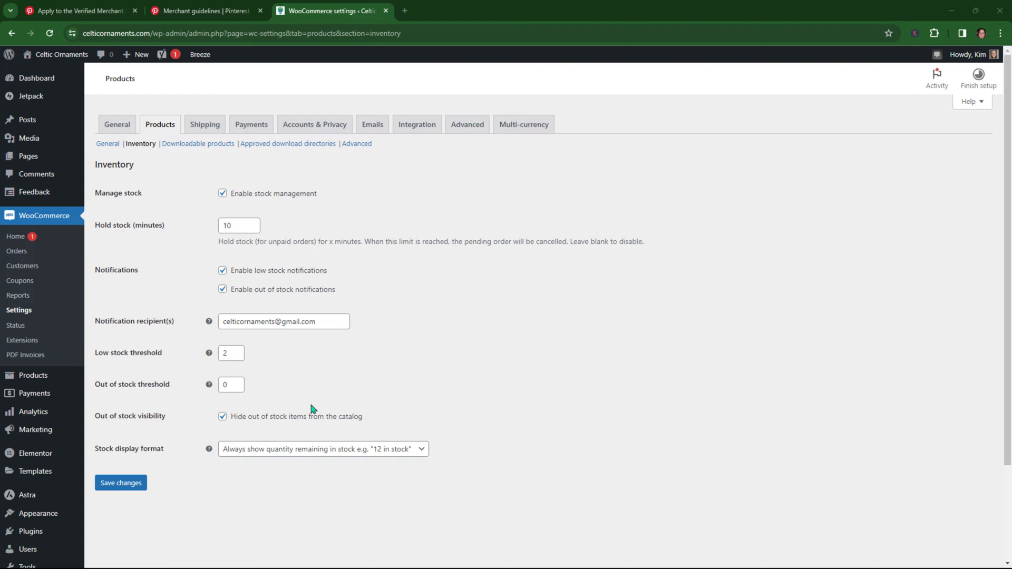
{"action": "mouse_move", "coordinate": [360, 430]}
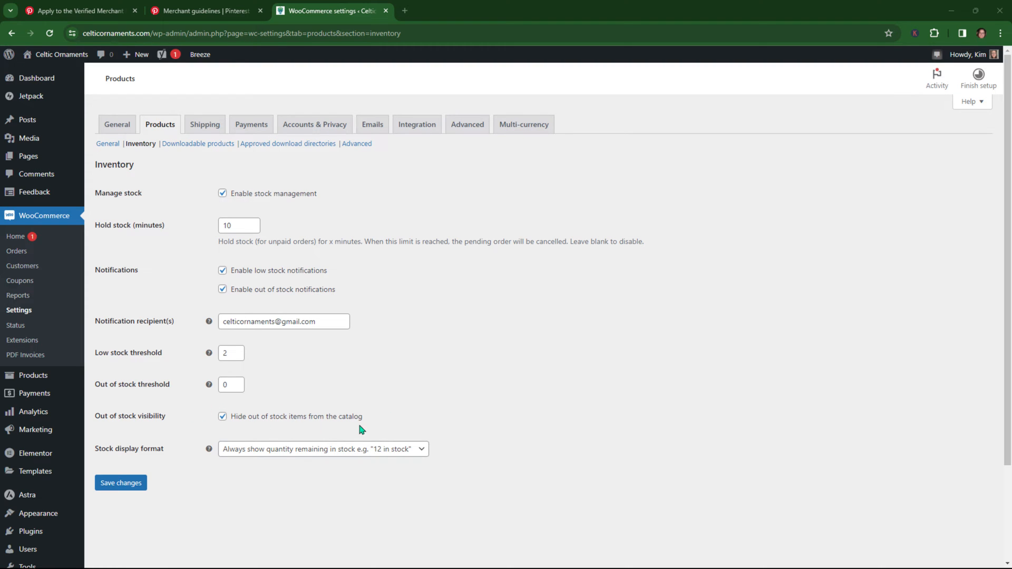
{"action": "mouse_move", "coordinate": [288, 428]}
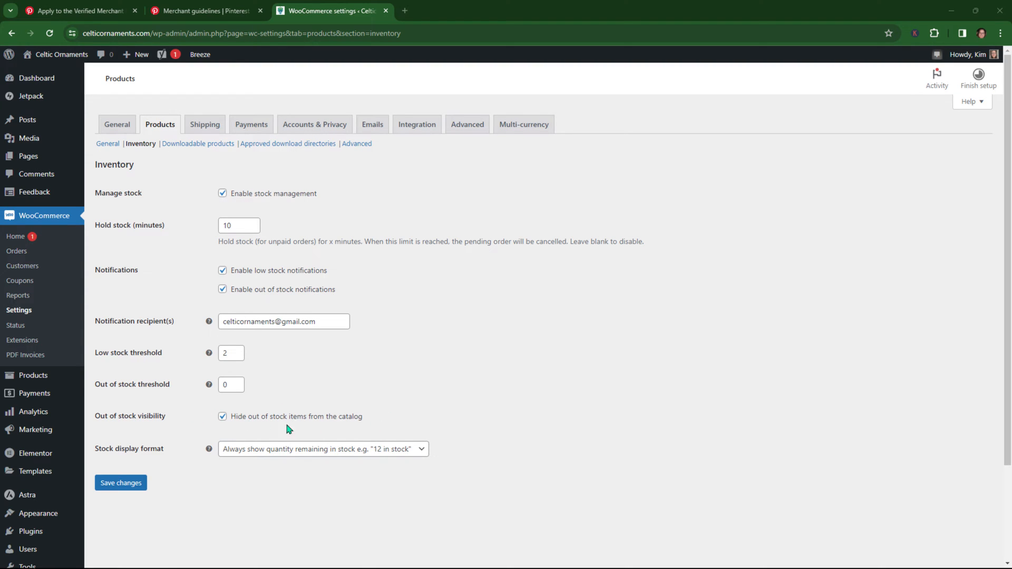
{"action": "mouse_move", "coordinate": [143, 429]}
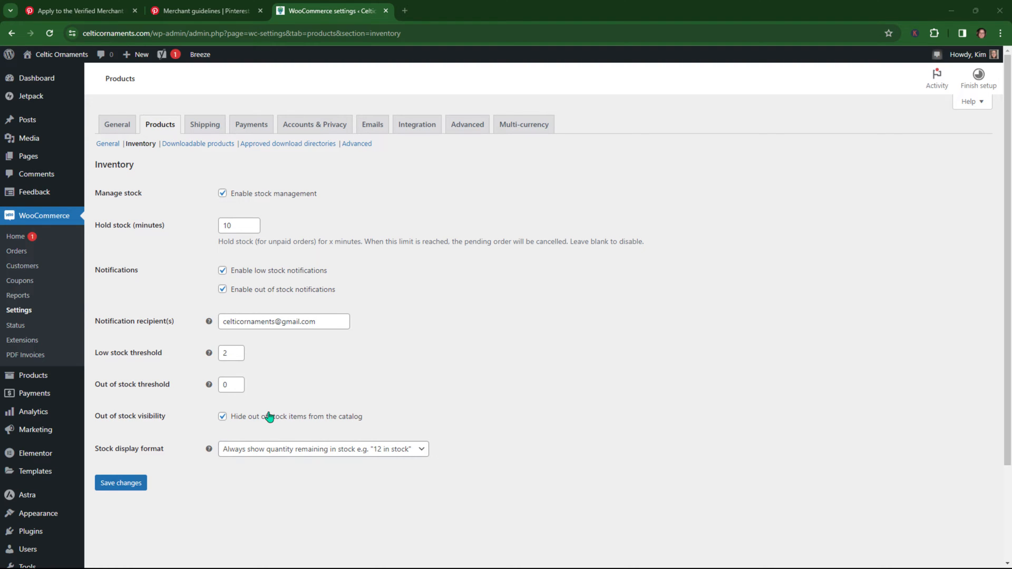
{"action": "mouse_move", "coordinate": [120, 483]}
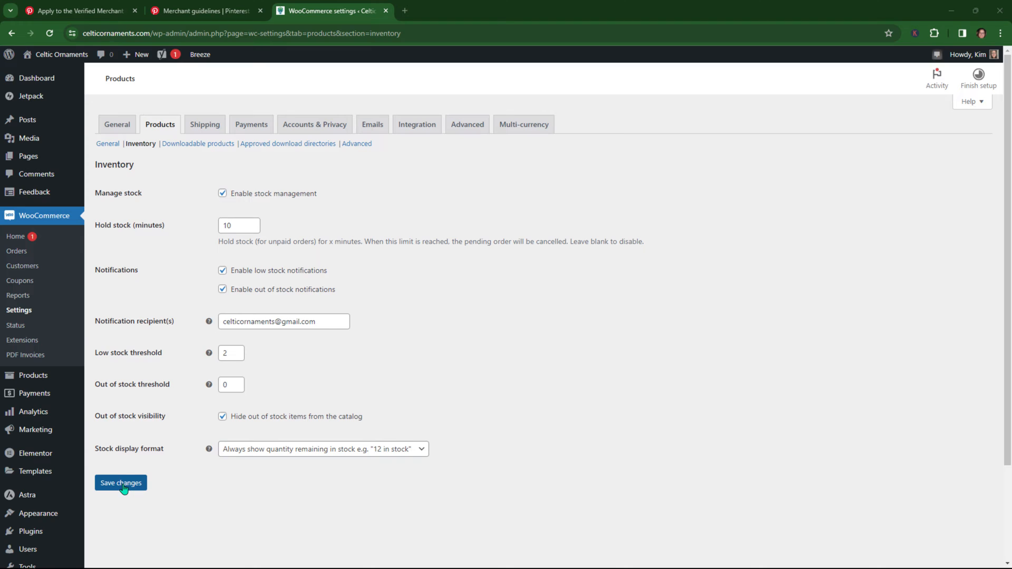
{"action": "mouse_move", "coordinate": [126, 484]}
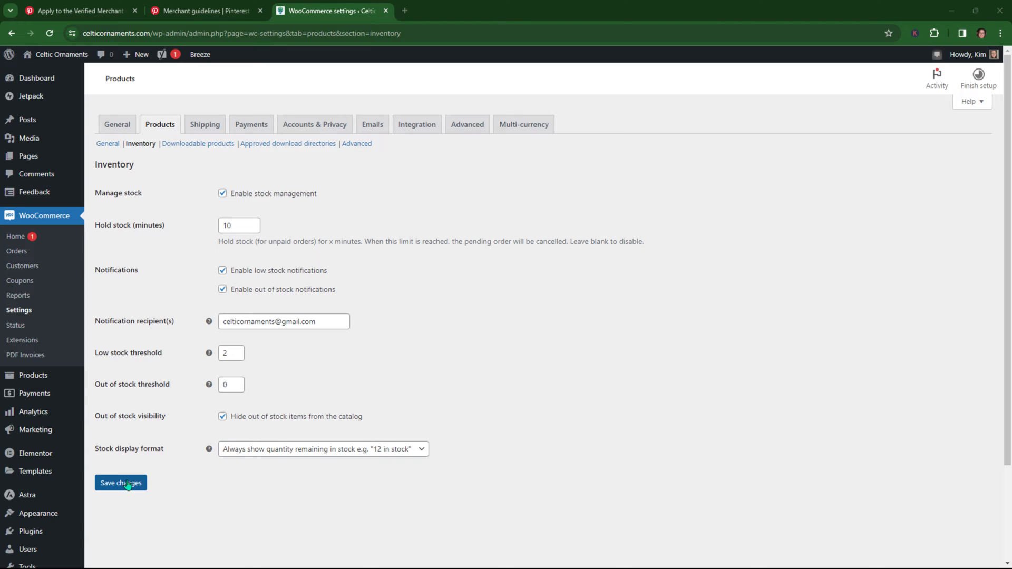